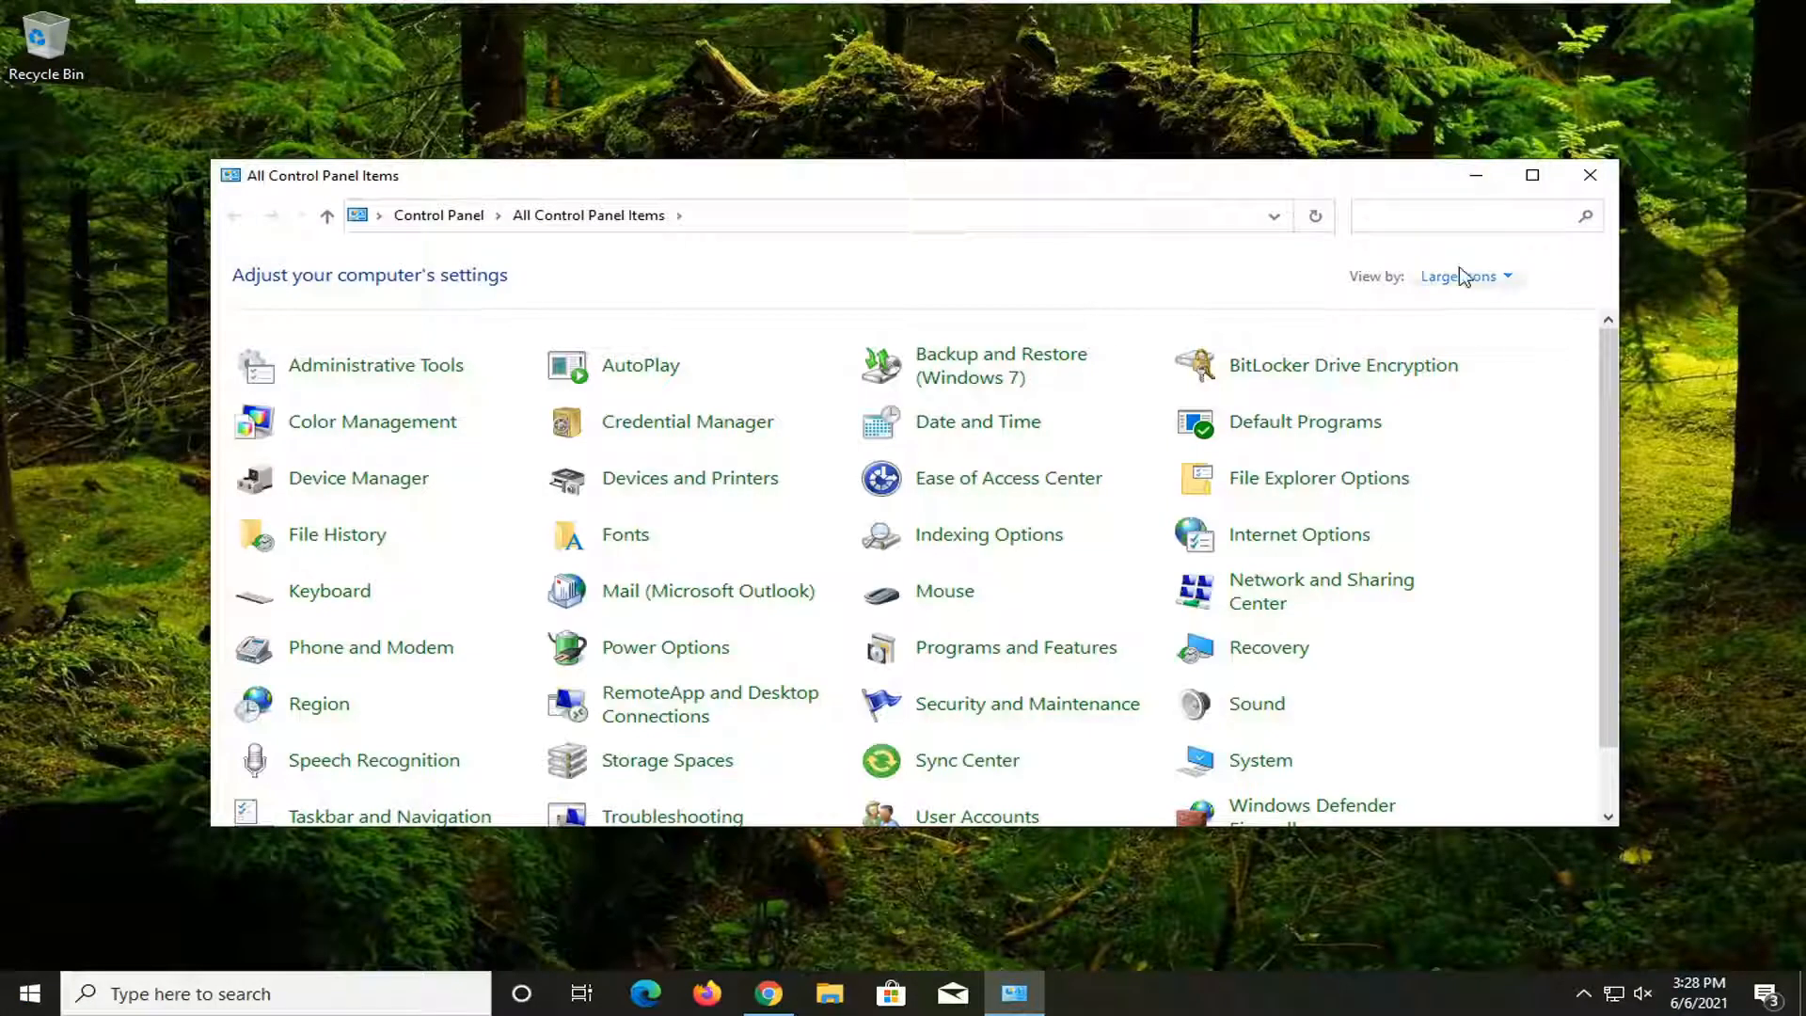
Switch Control Panel to Category view and go to Hardware and Sound, then Devices and Printers
click(1463, 276)
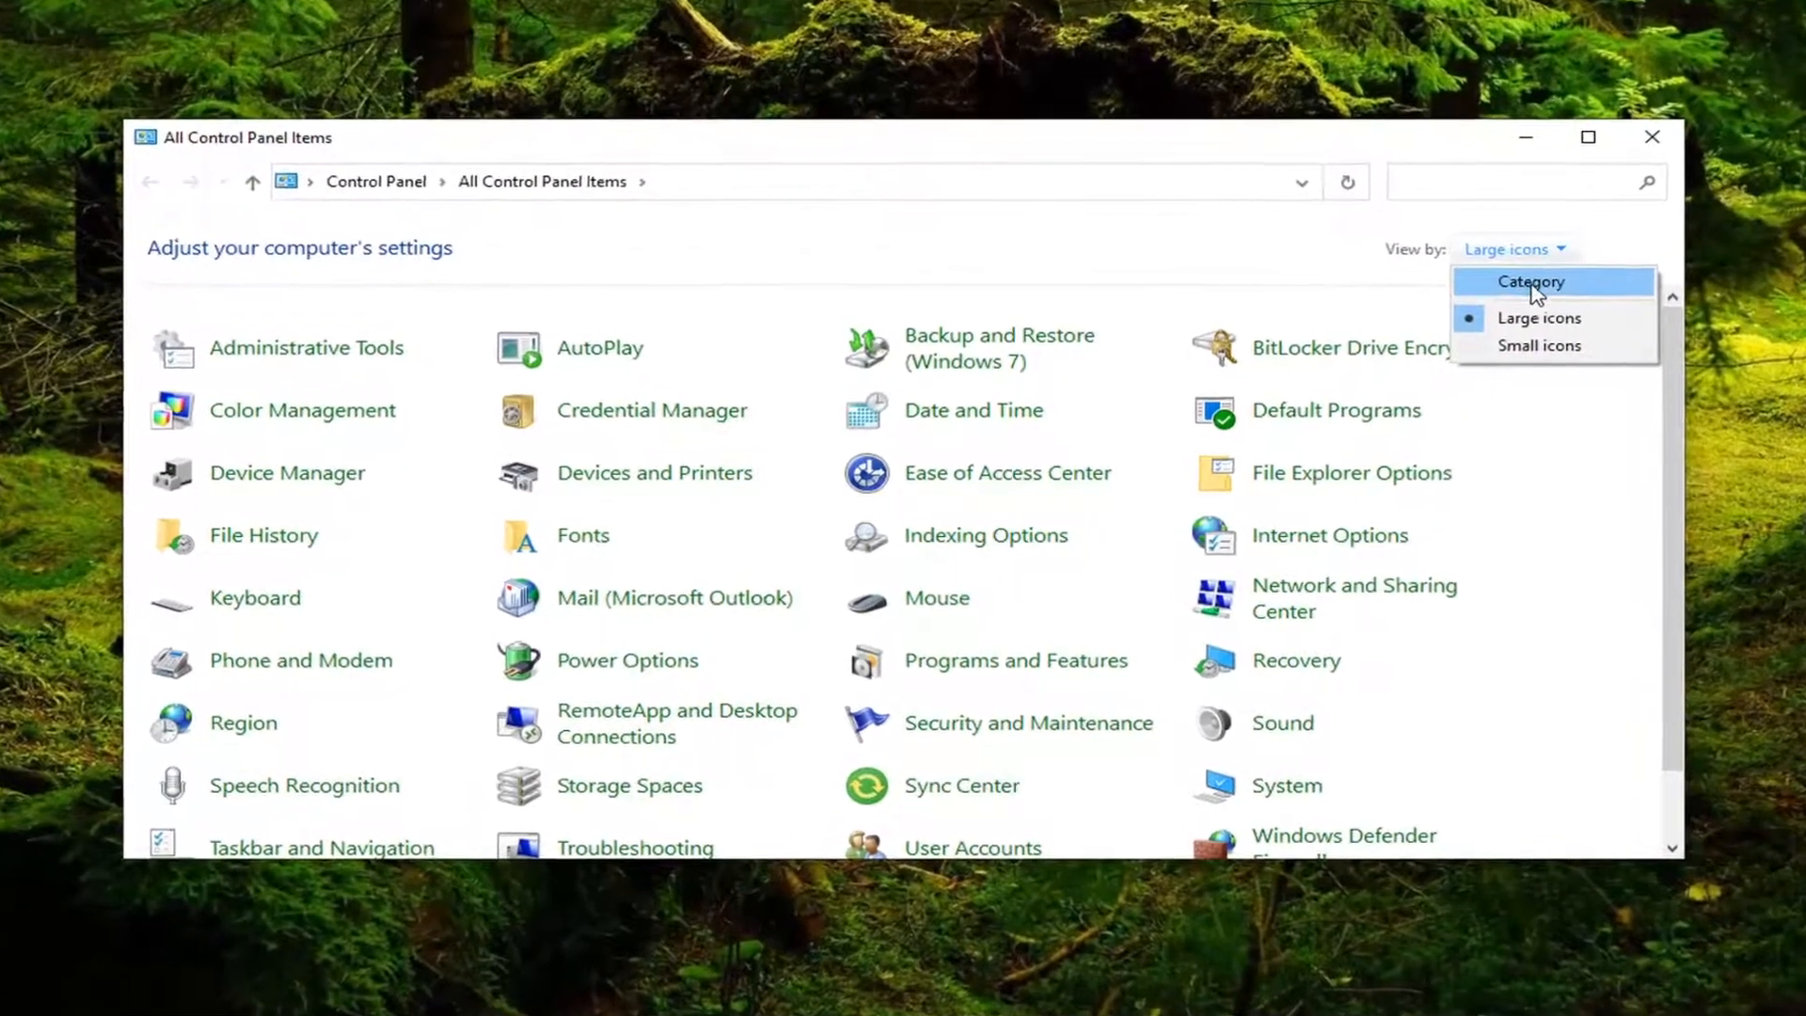
click(1529, 282)
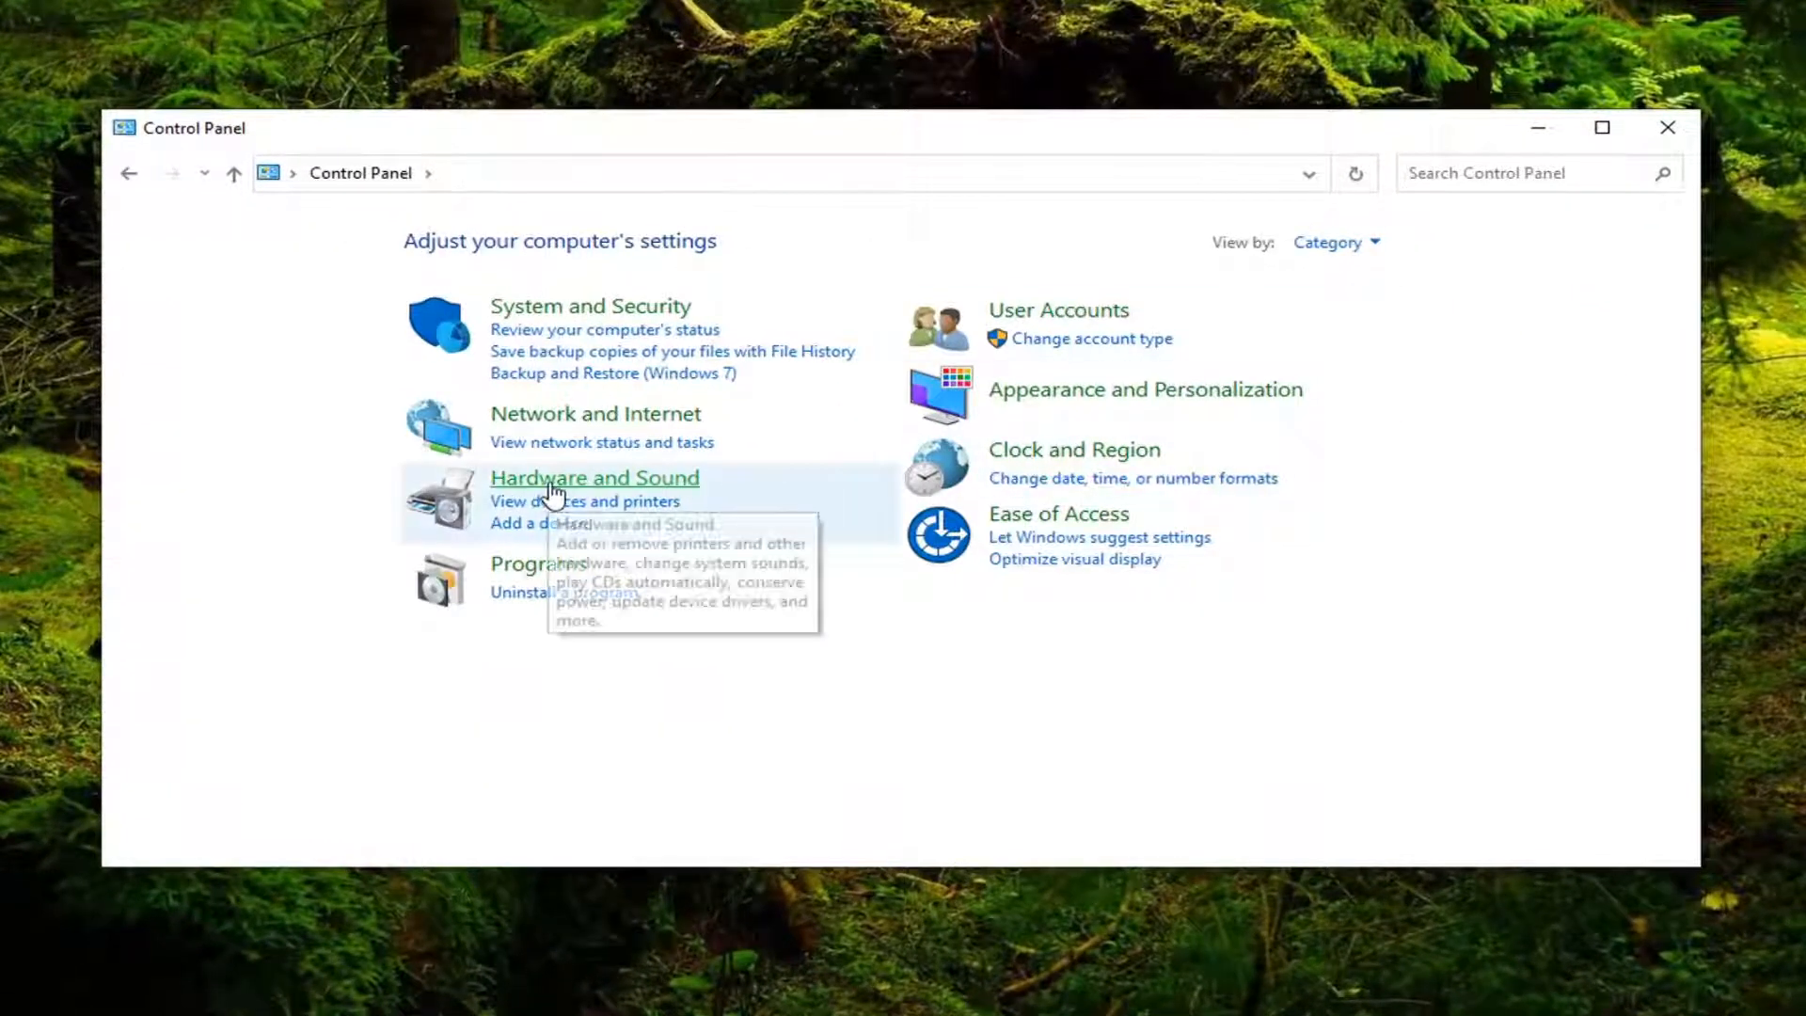
click(595, 477)
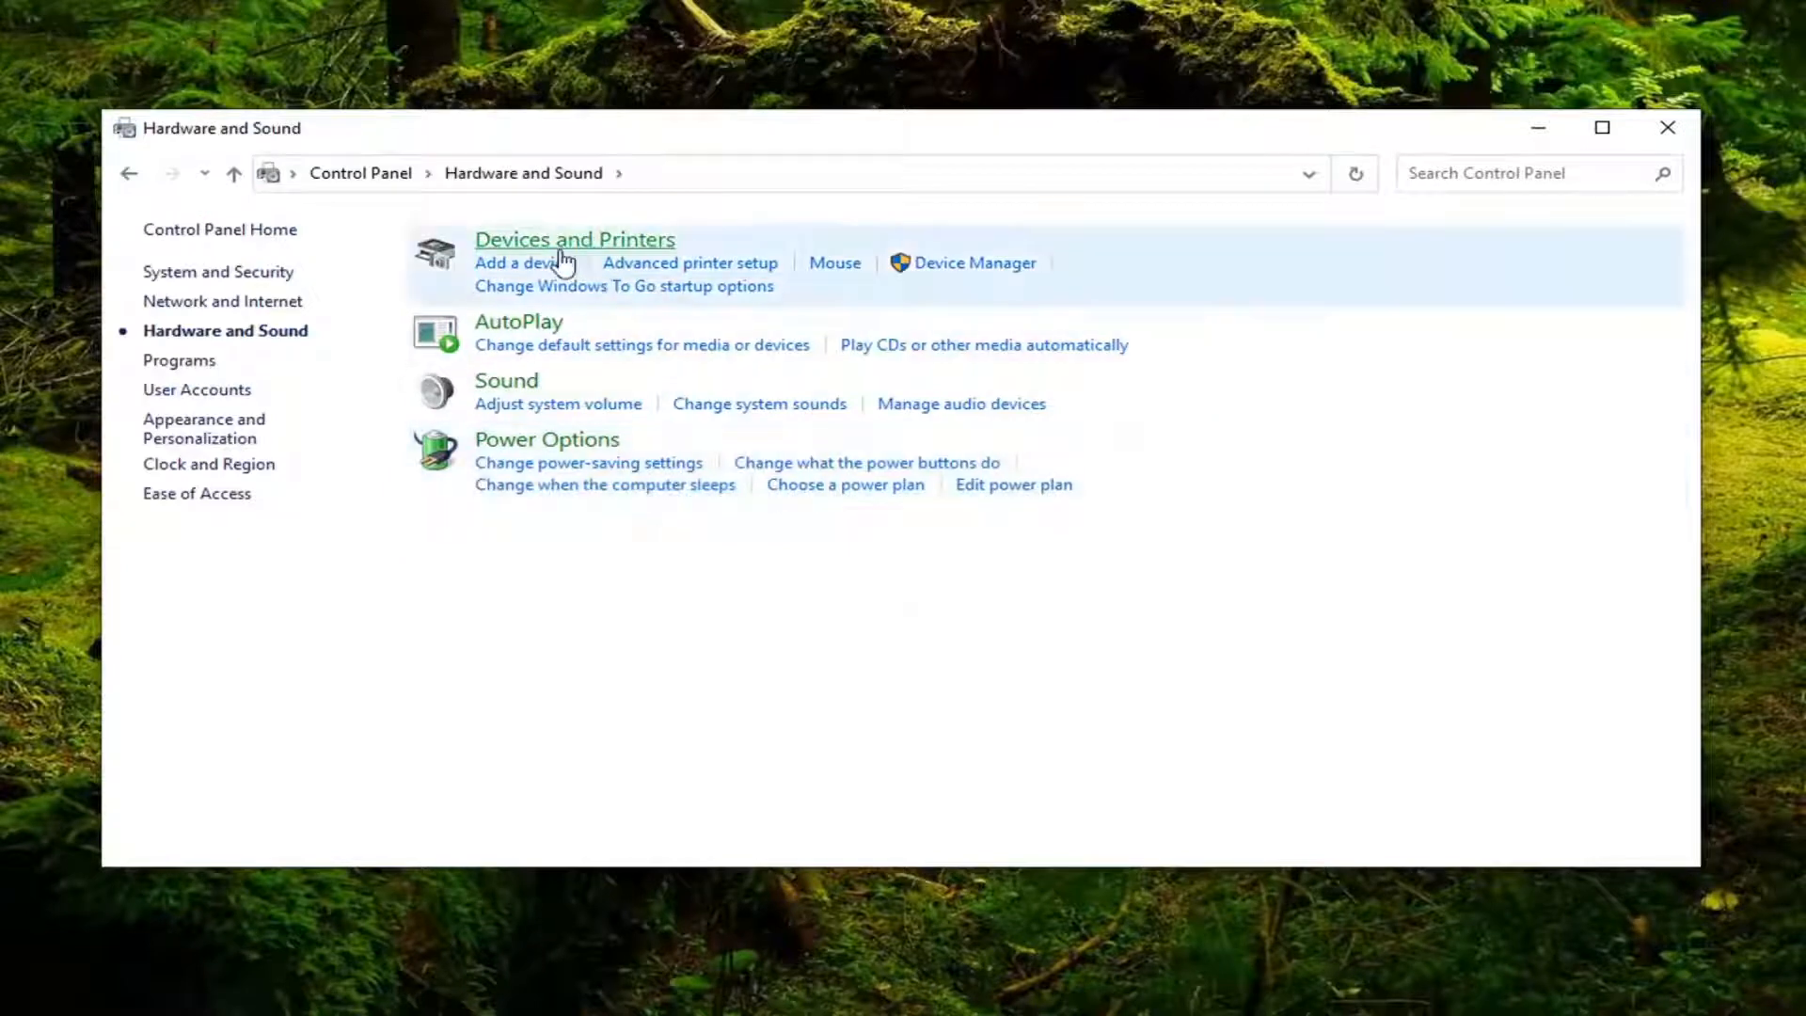
mouse_move(600, 242)
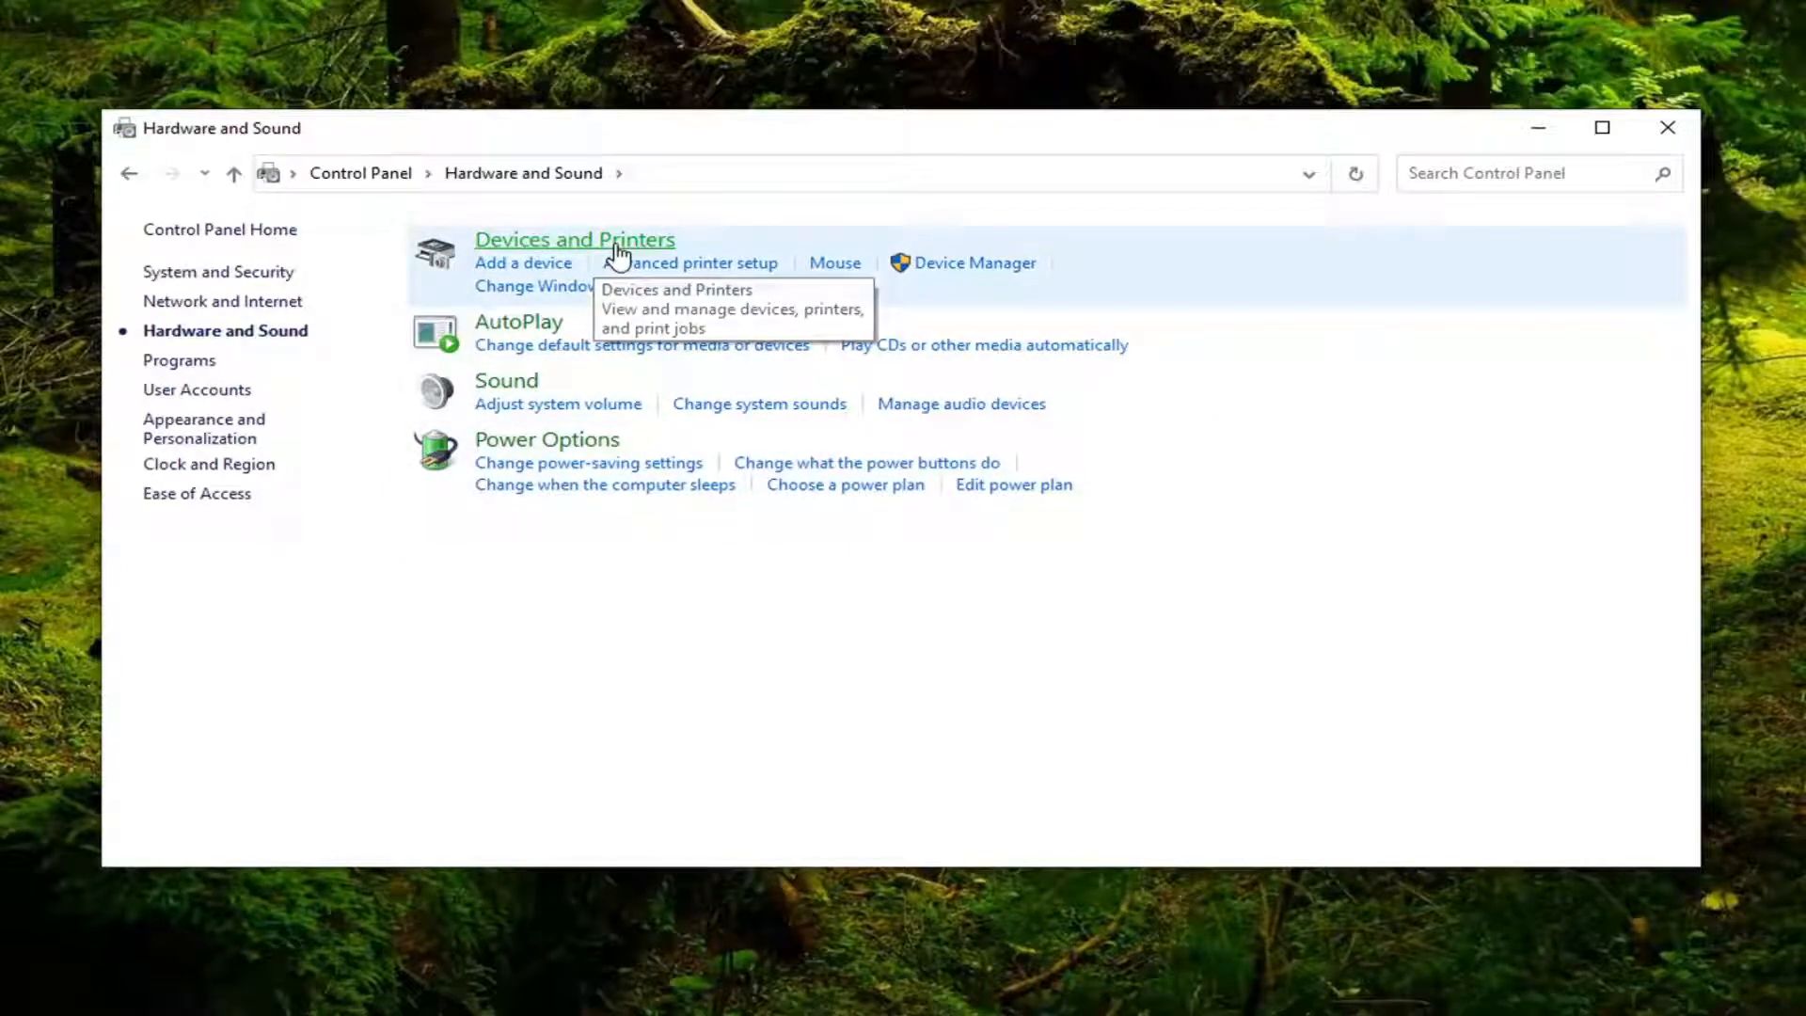
click(574, 240)
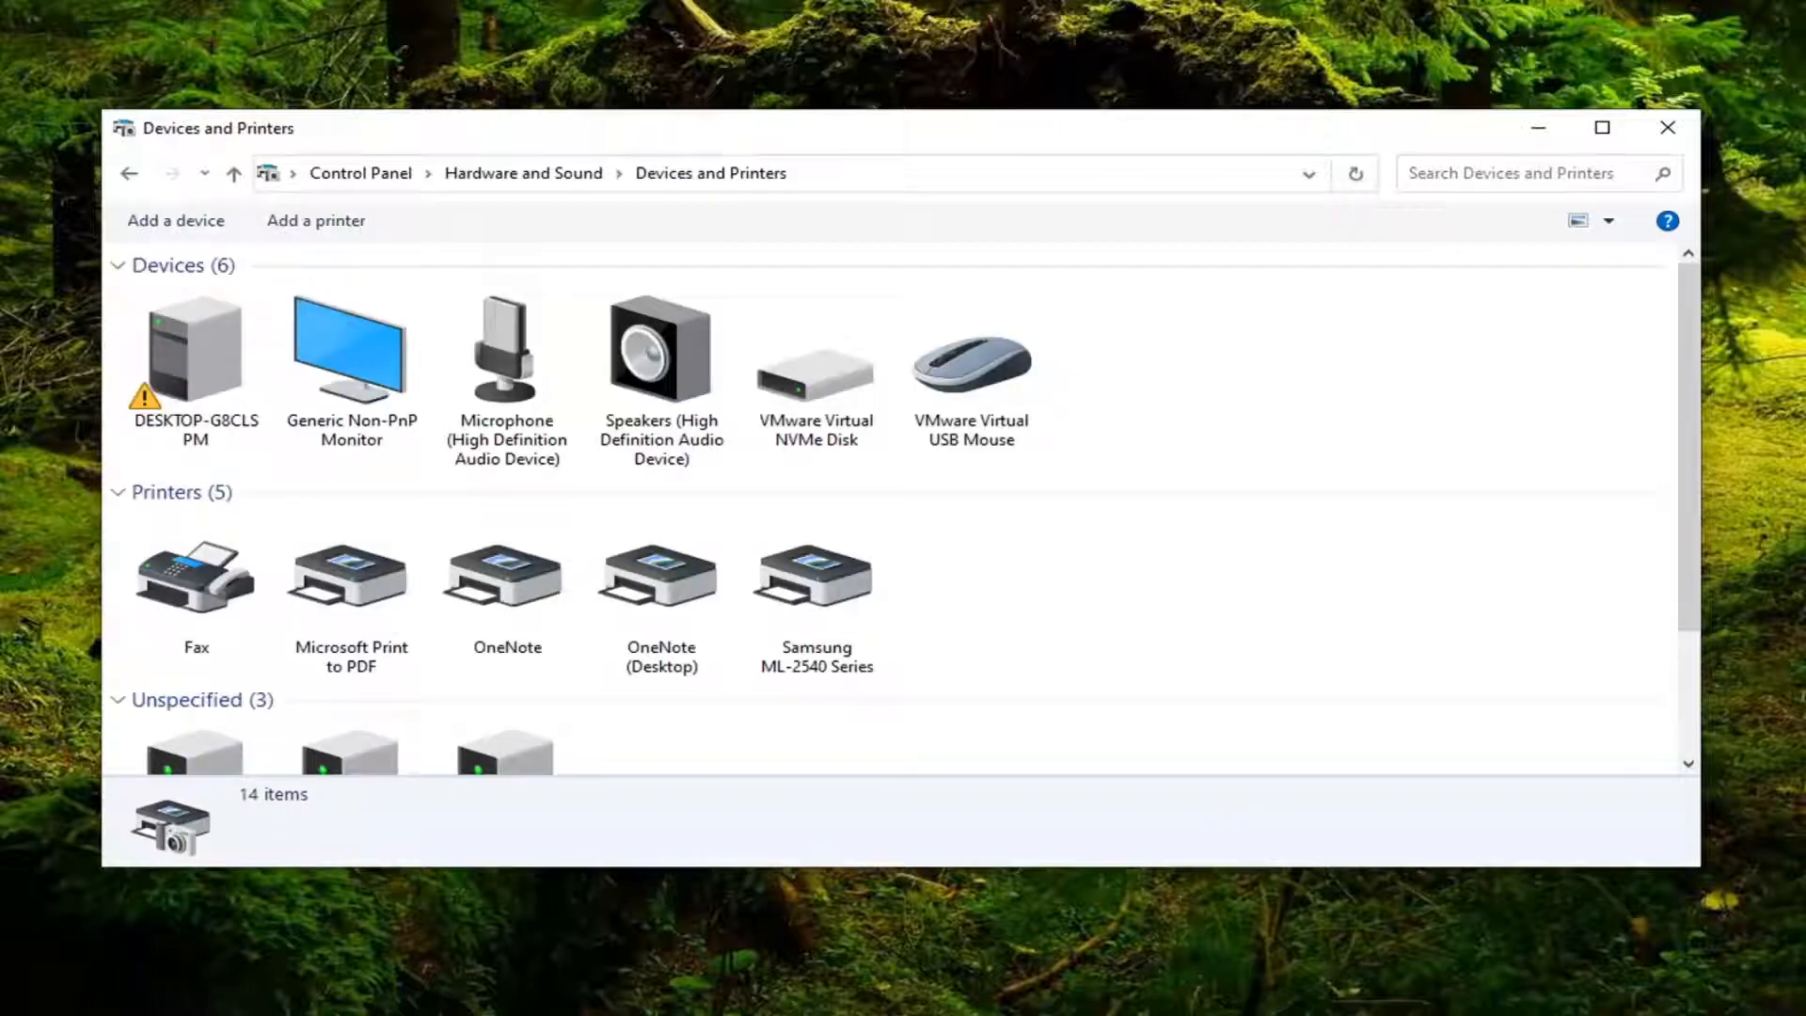
Select the Samsung ML-2540 Series printer and bring up its actions menu
click(815, 444)
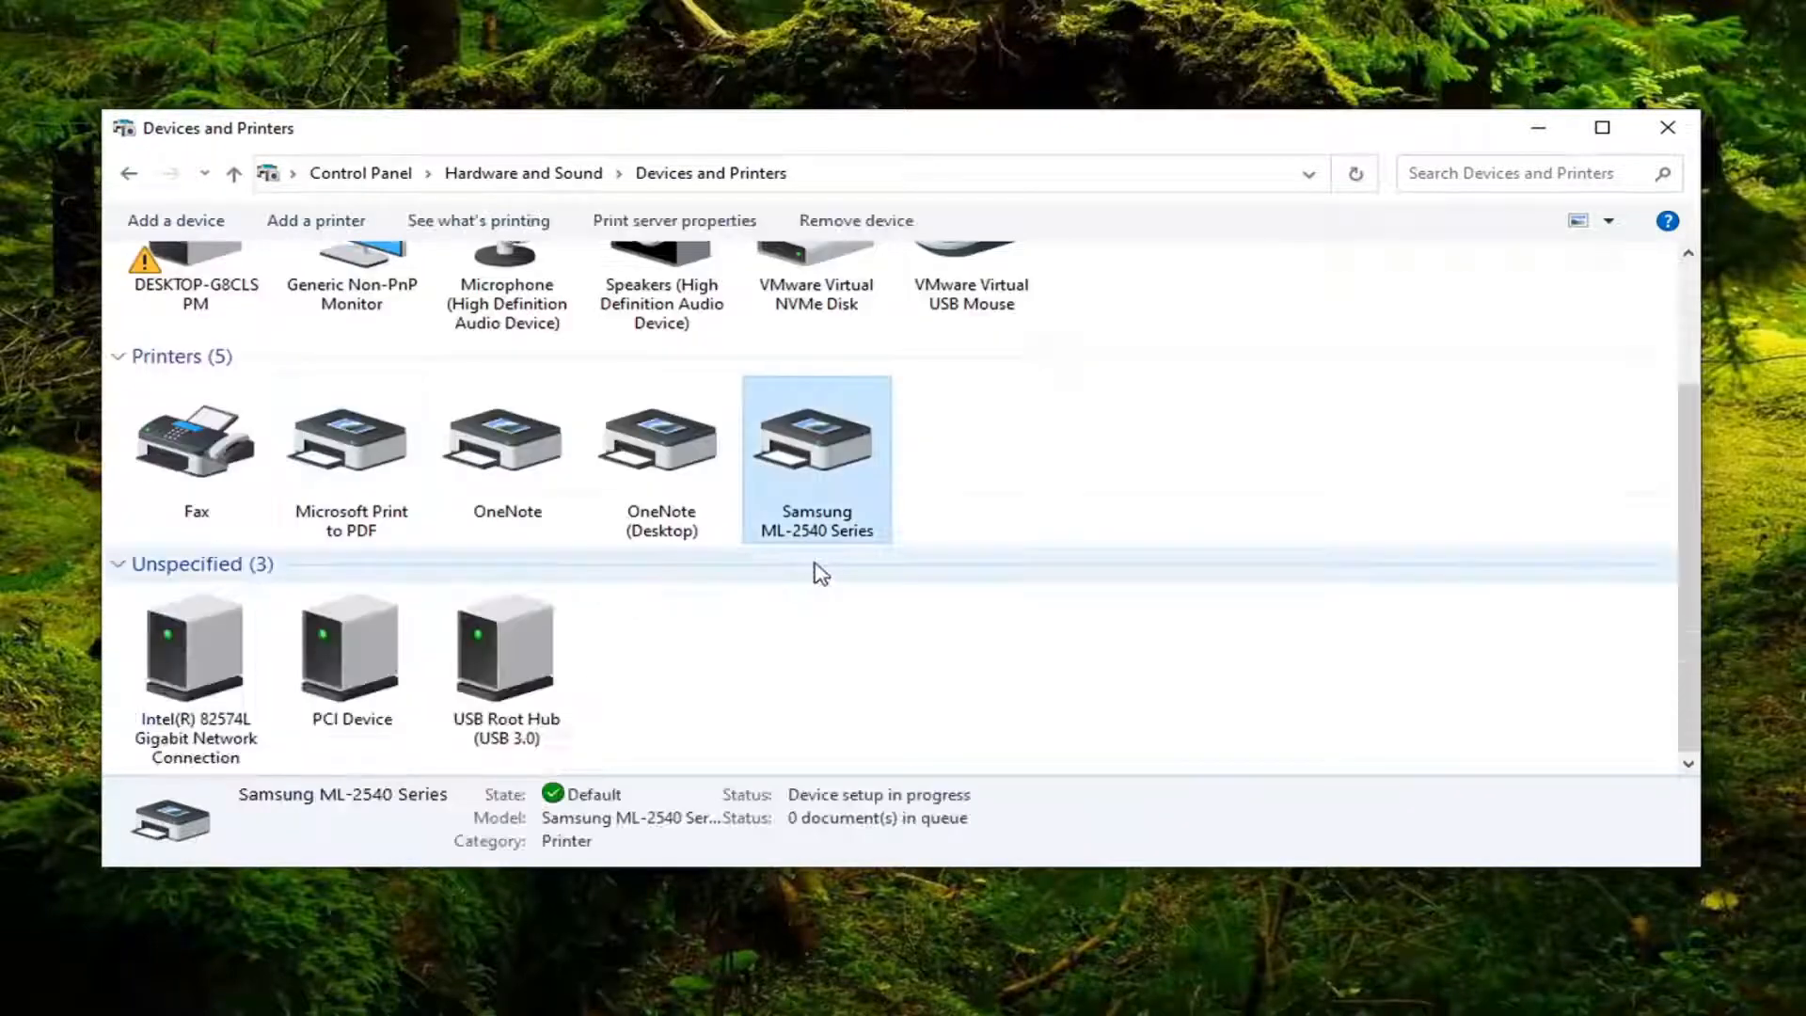
right_click(816, 443)
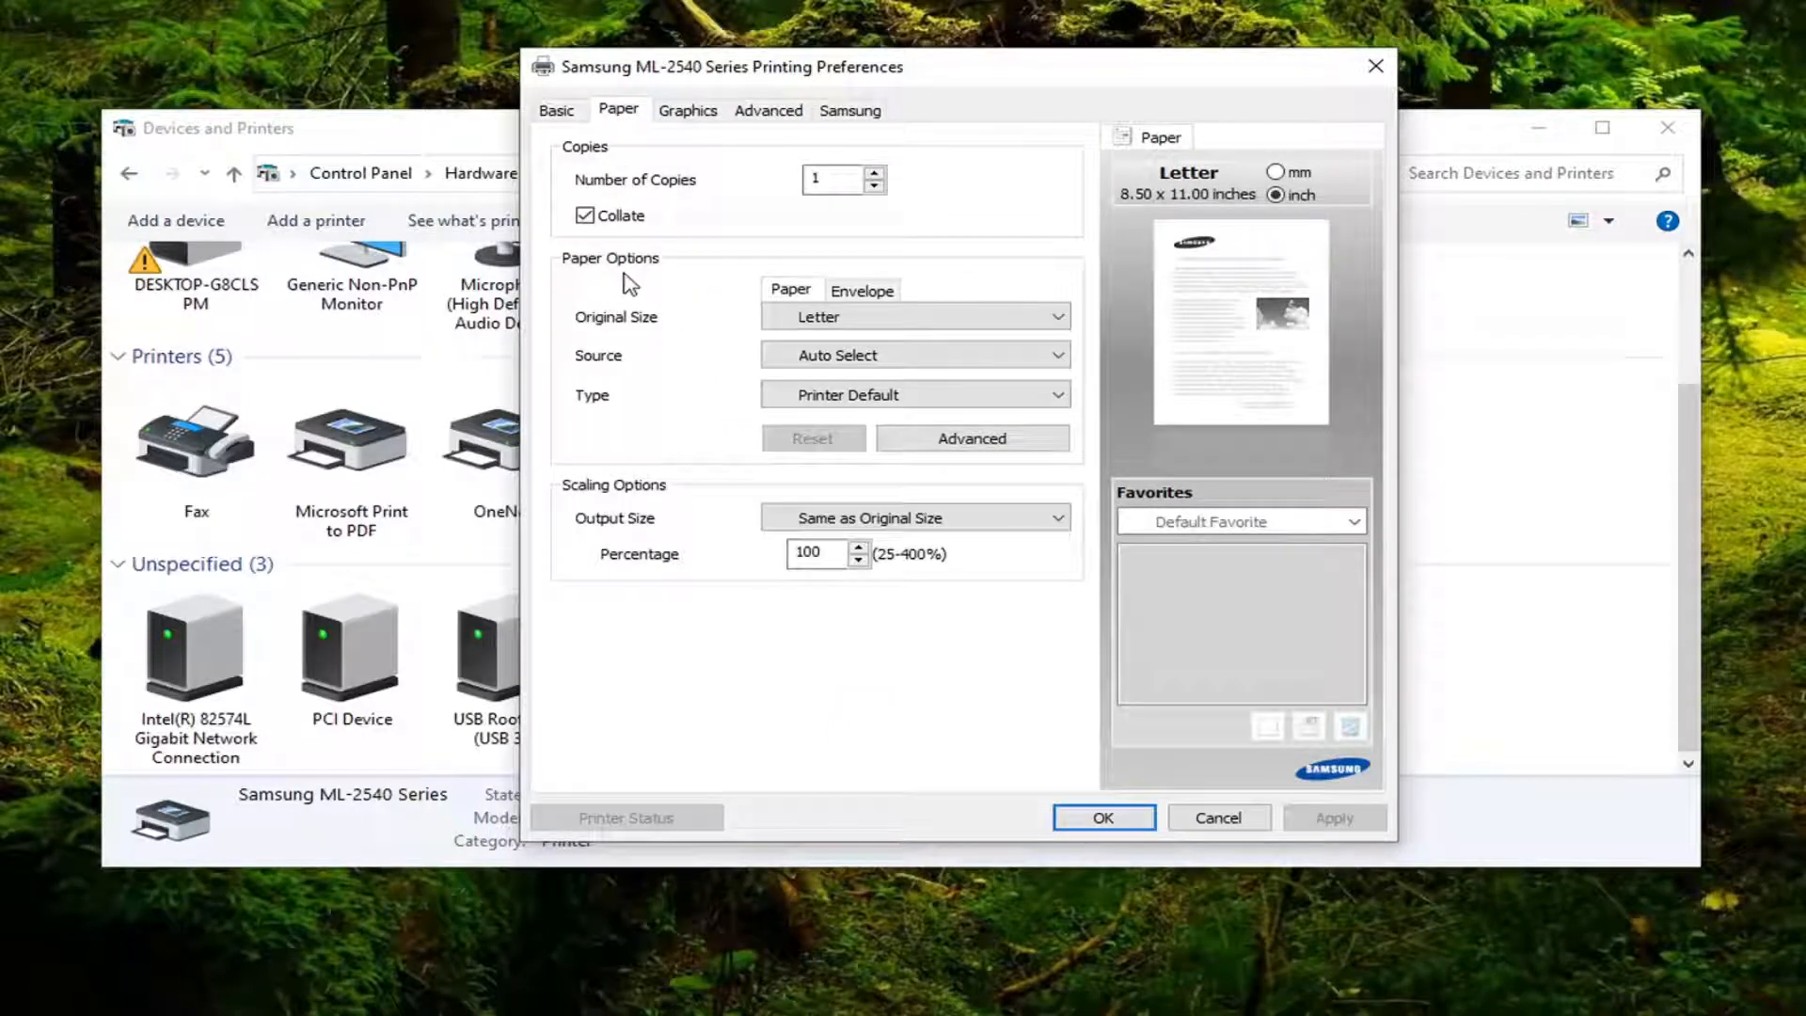
Set the ML-2540 output size to Letter and confirm with OK
click(915, 317)
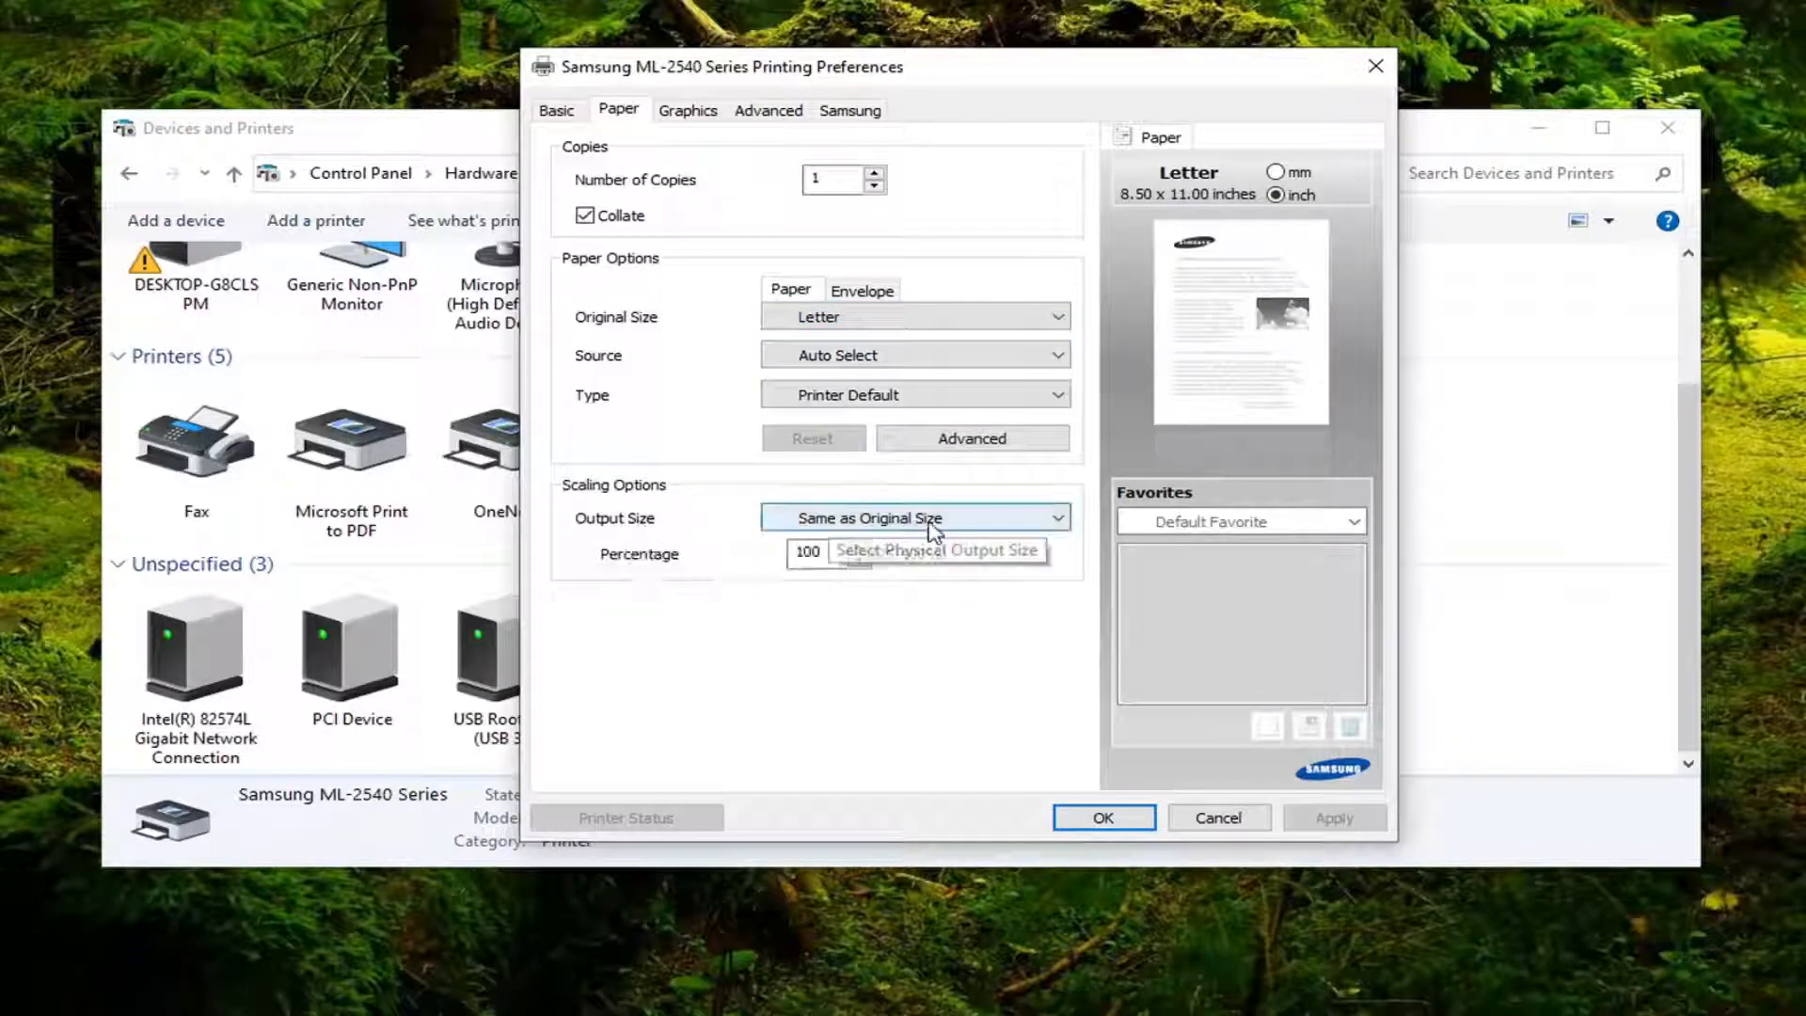
click(913, 517)
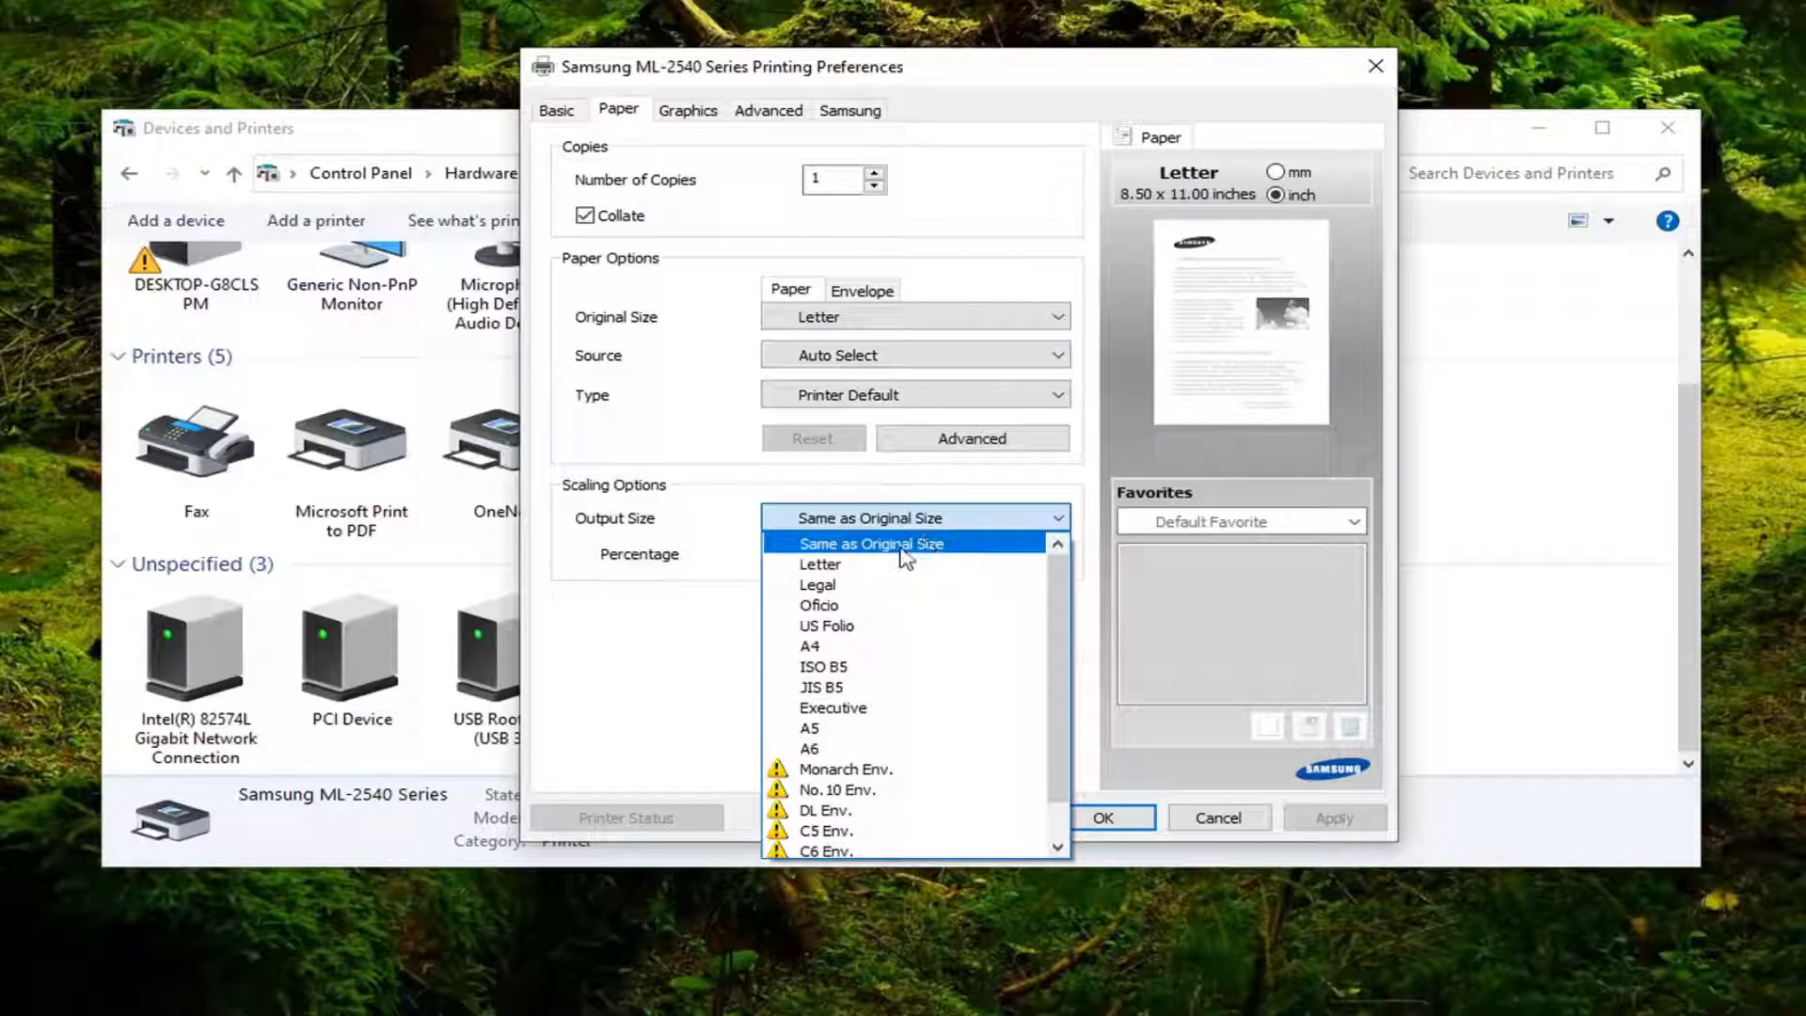
mouse_move(820, 563)
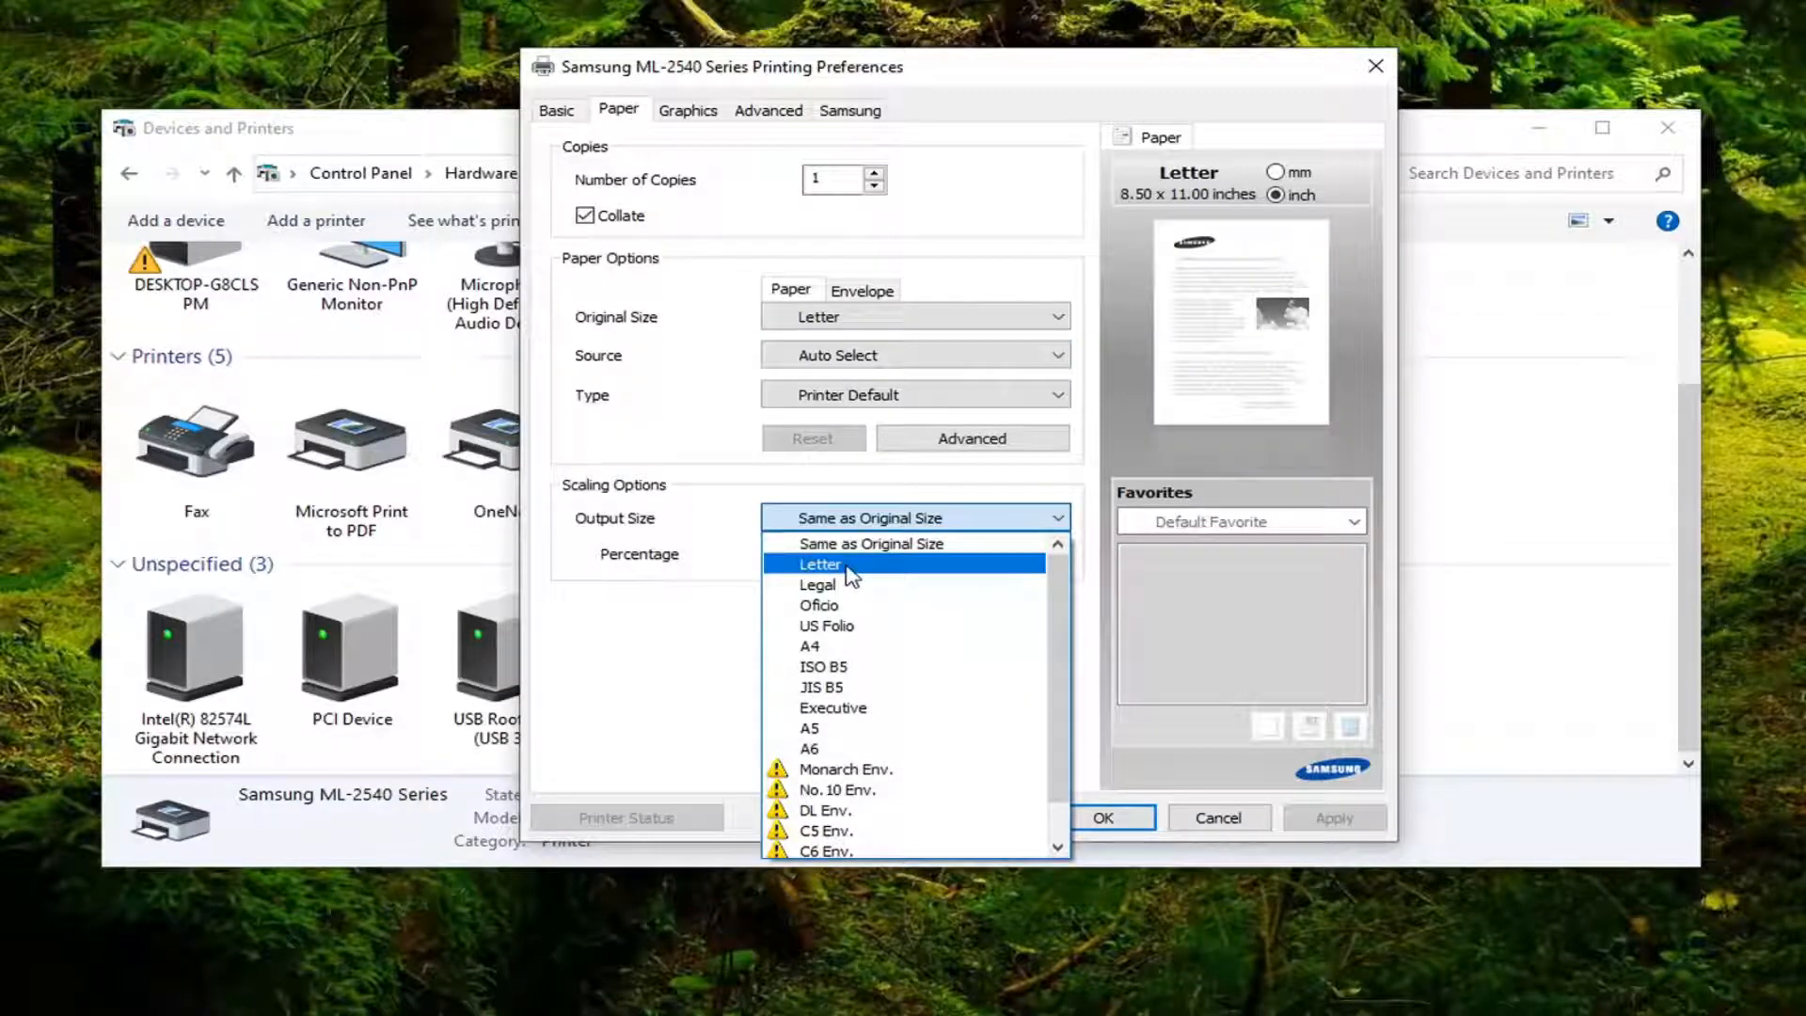
mouse_move(870, 543)
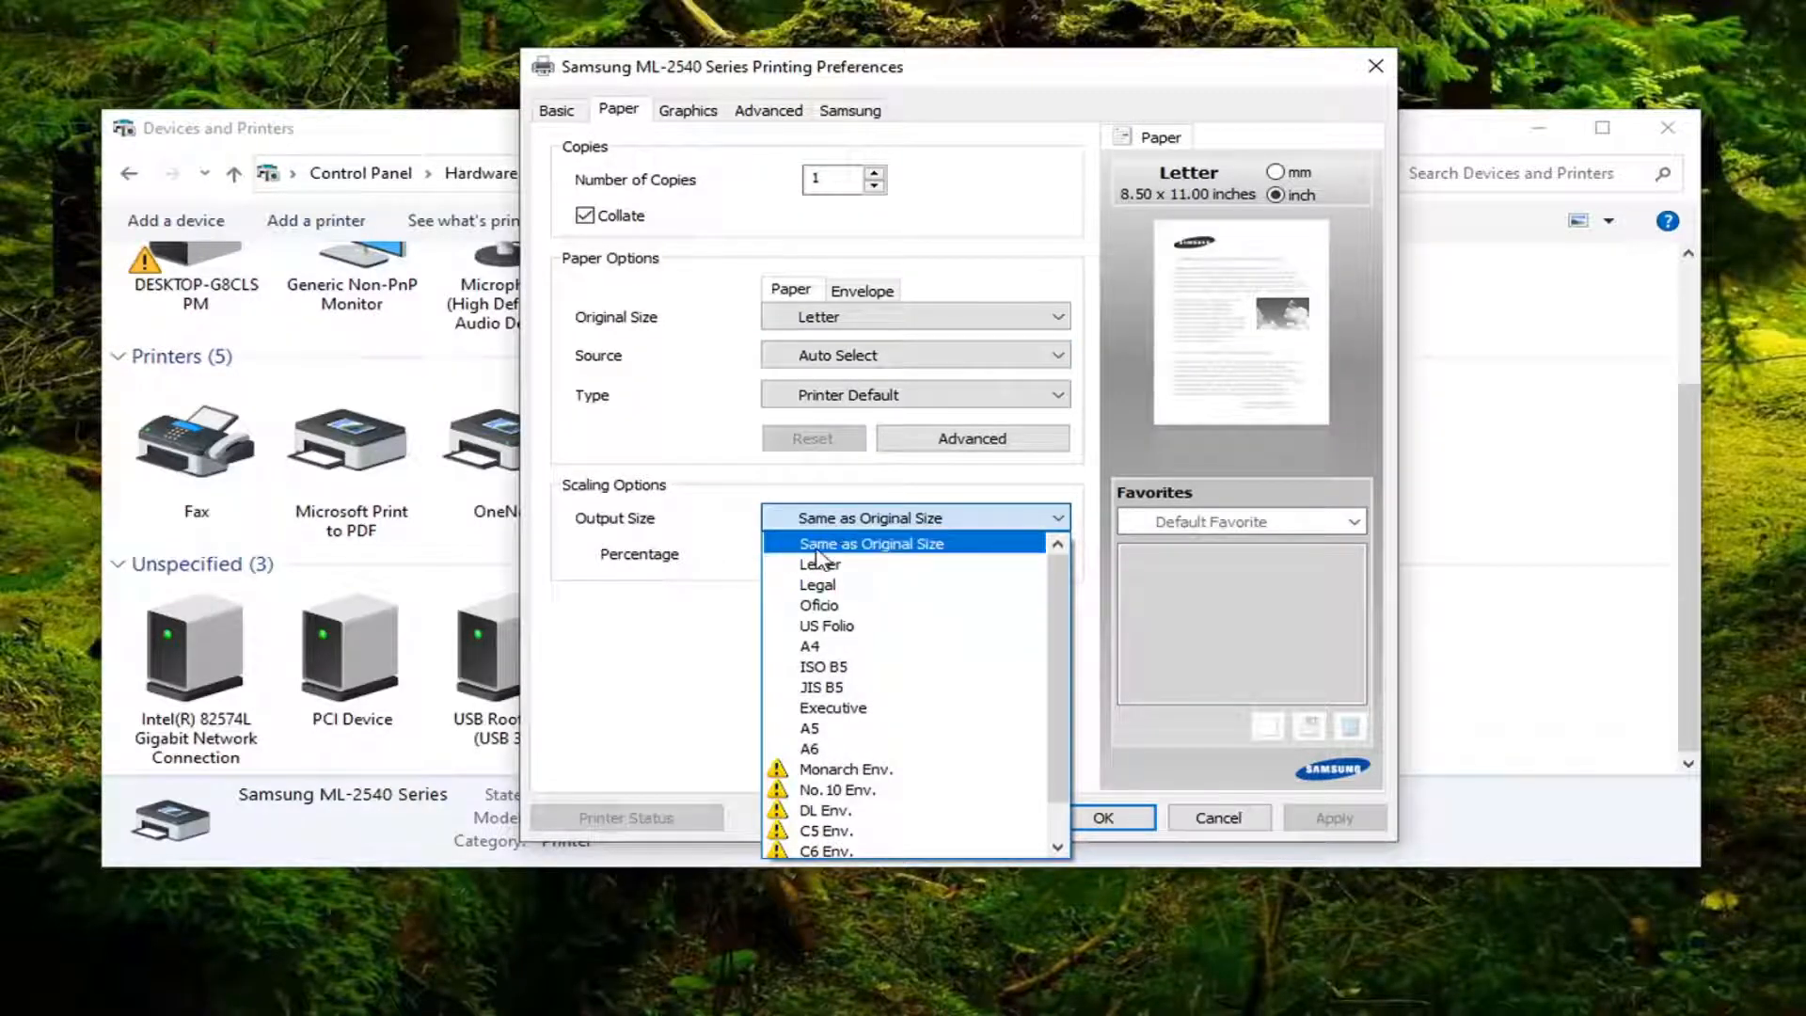
mouse_move(821, 565)
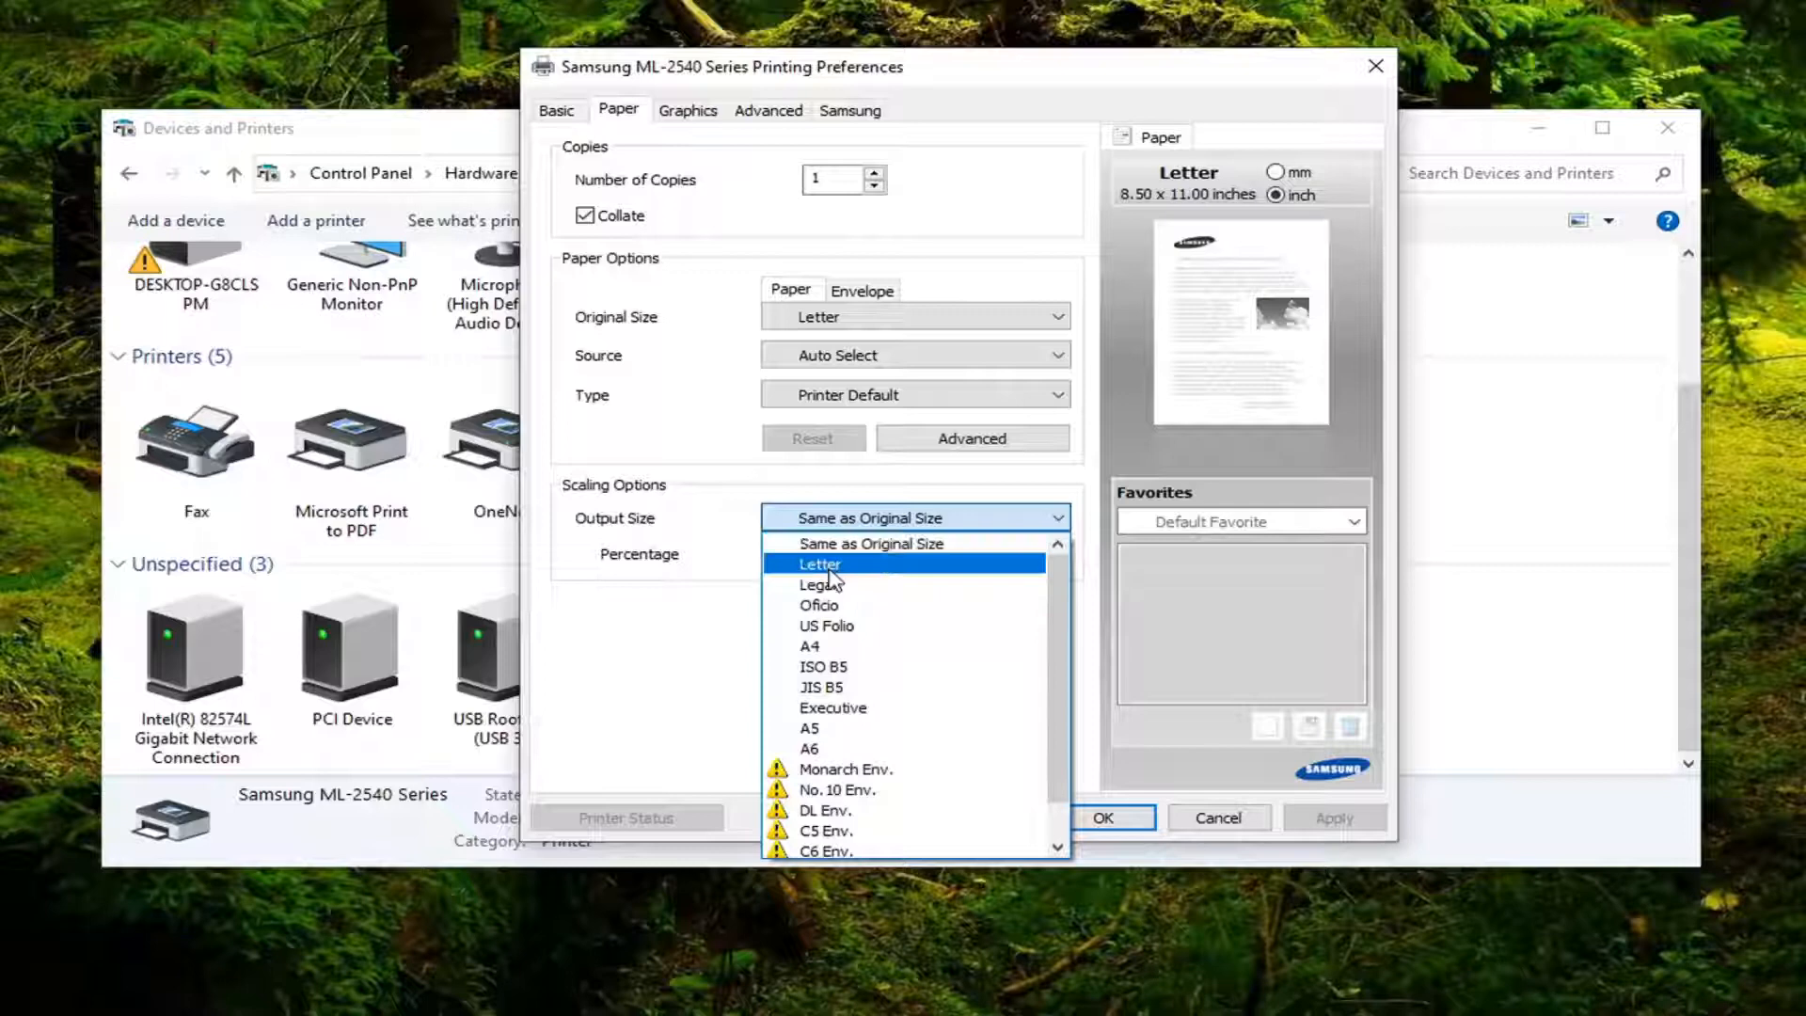
click(871, 543)
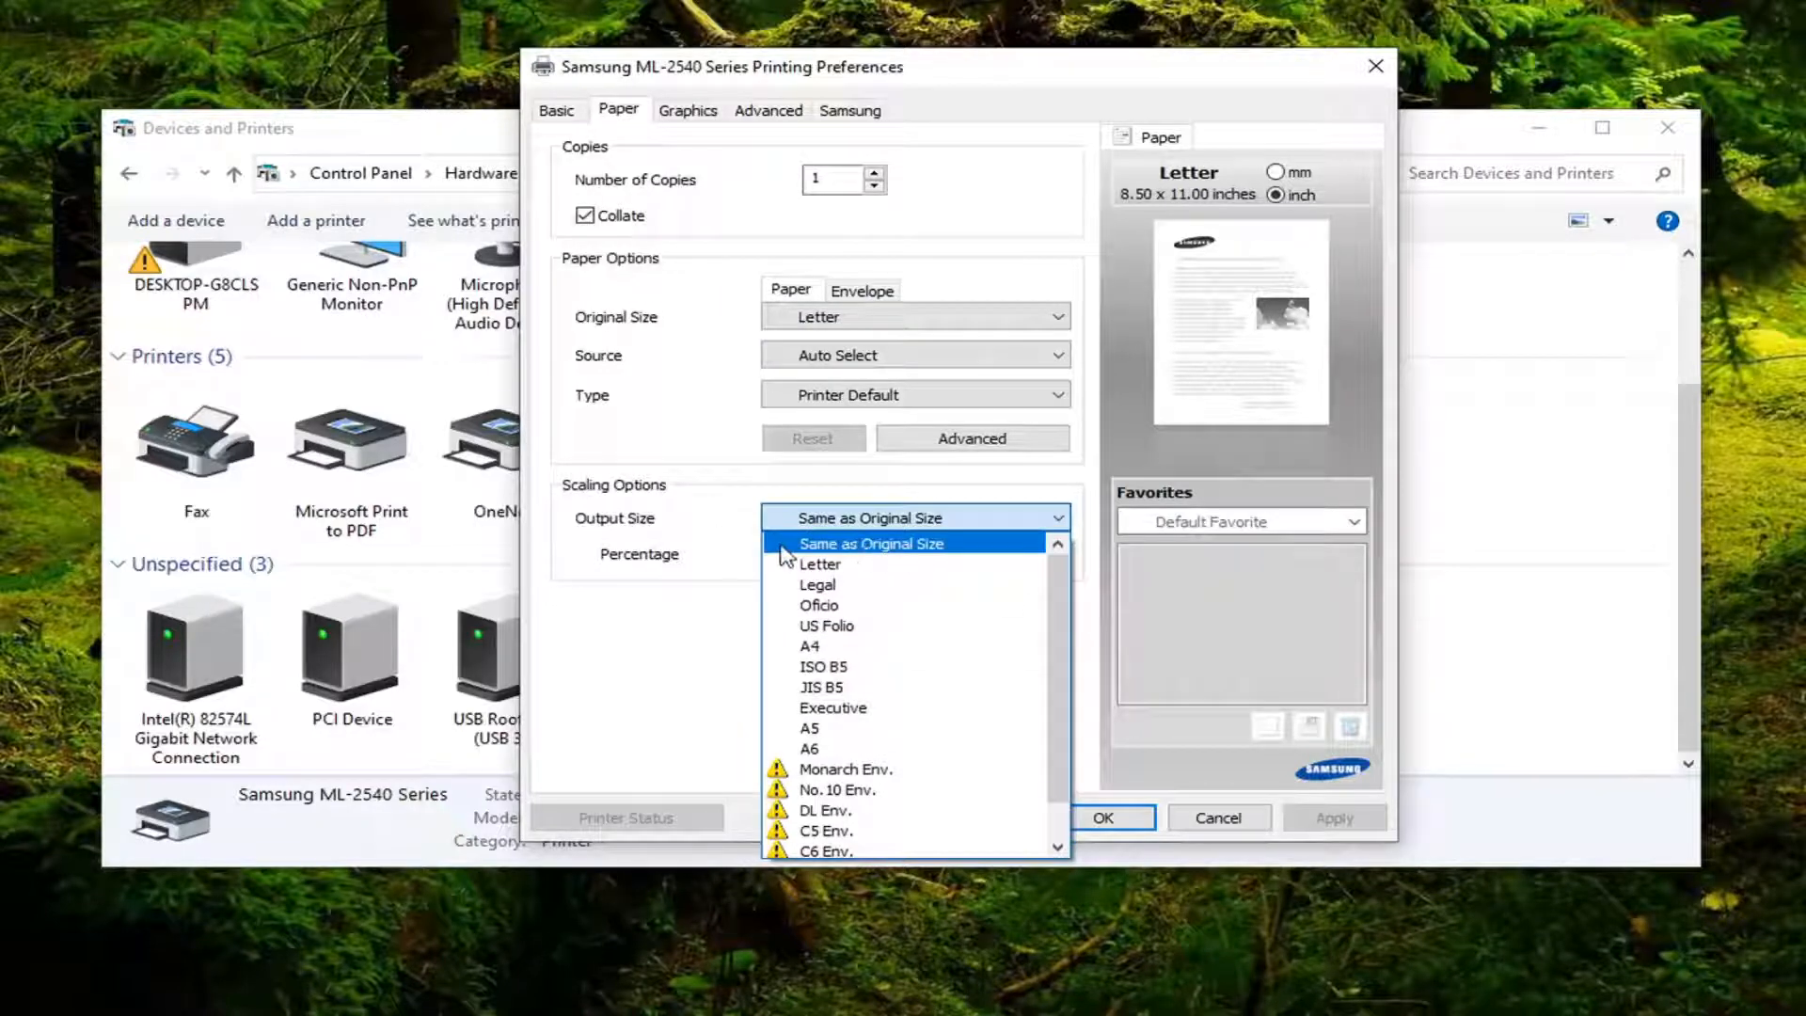
click(819, 564)
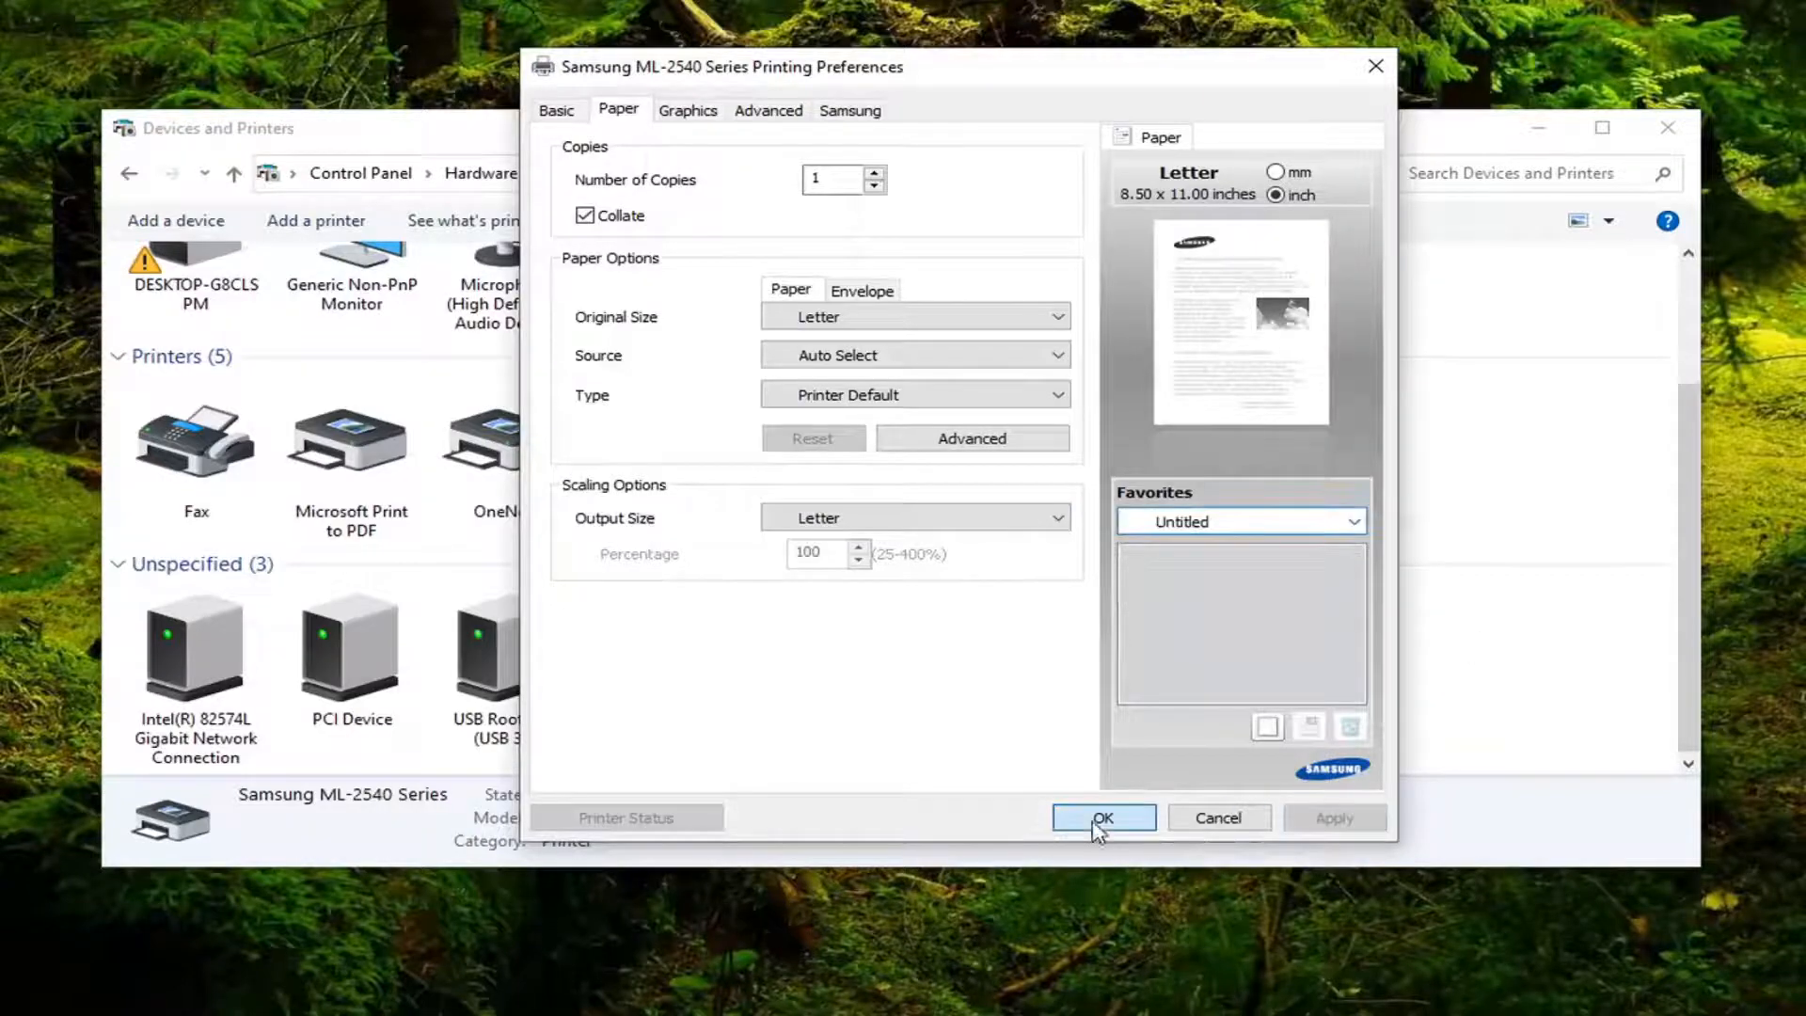
click(1103, 818)
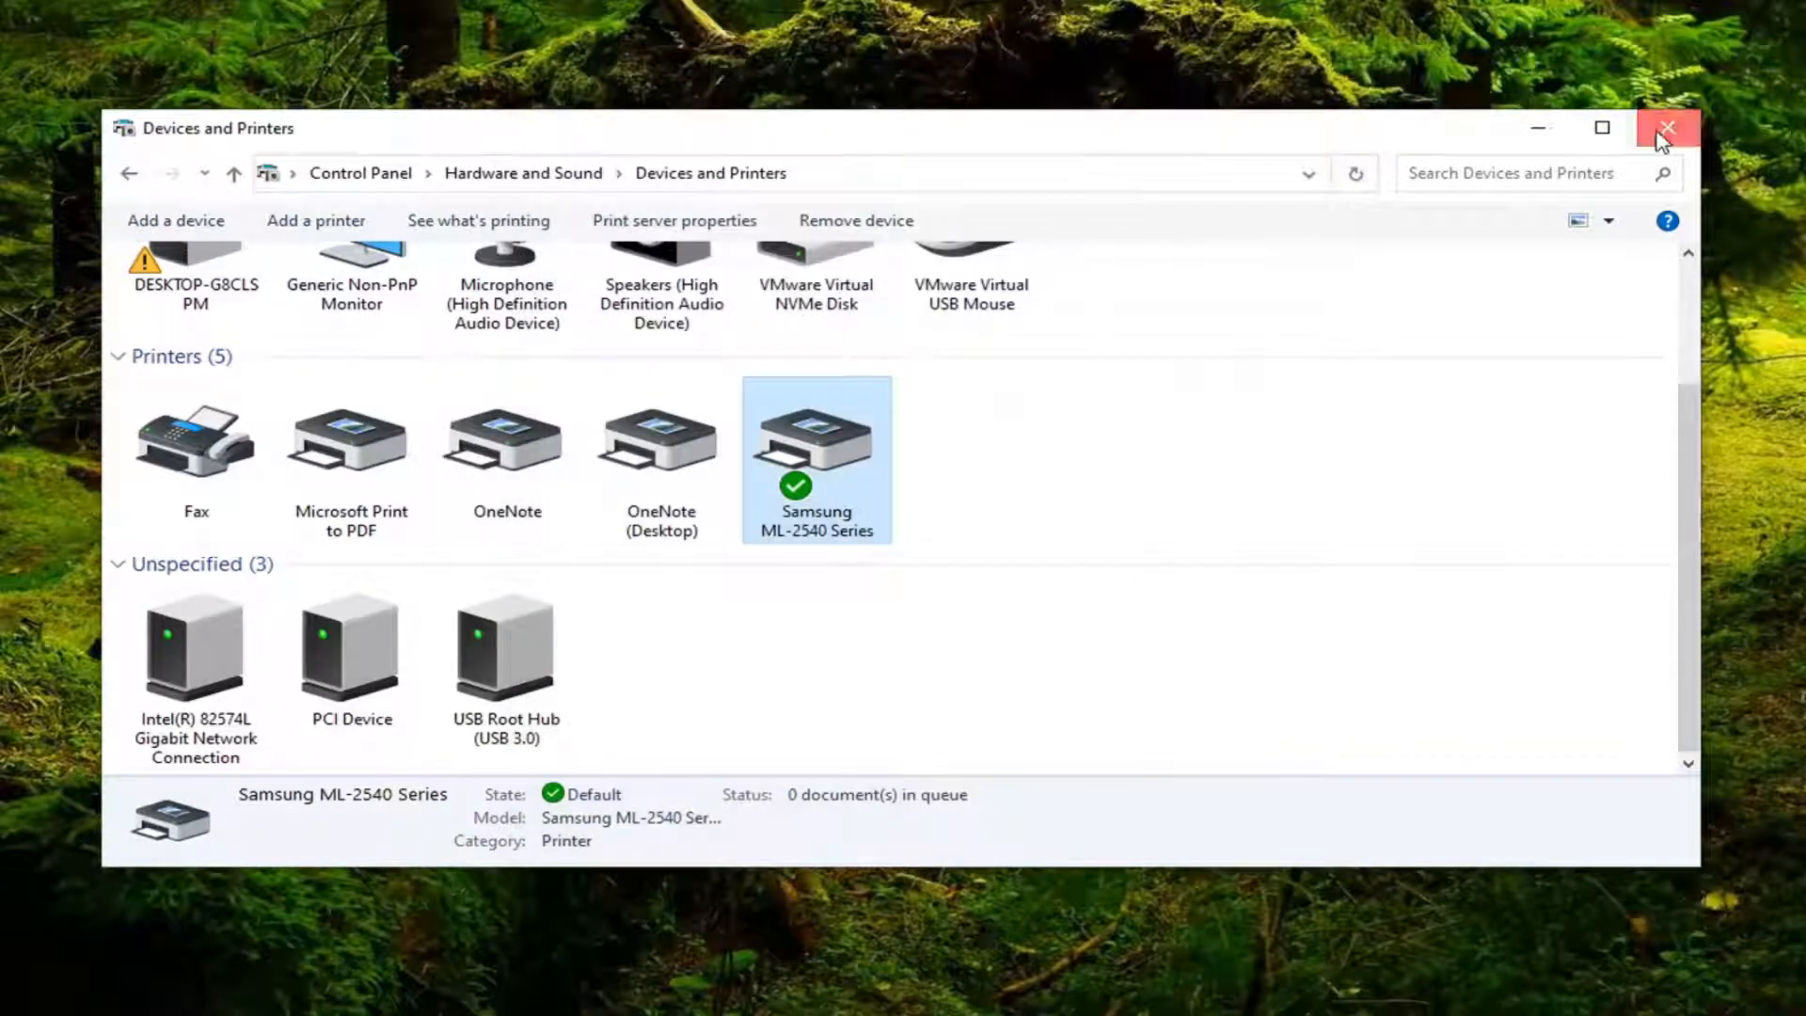
Close Devices and Printers and search 'word' from Start to launch Microsoft Word
click(1667, 127)
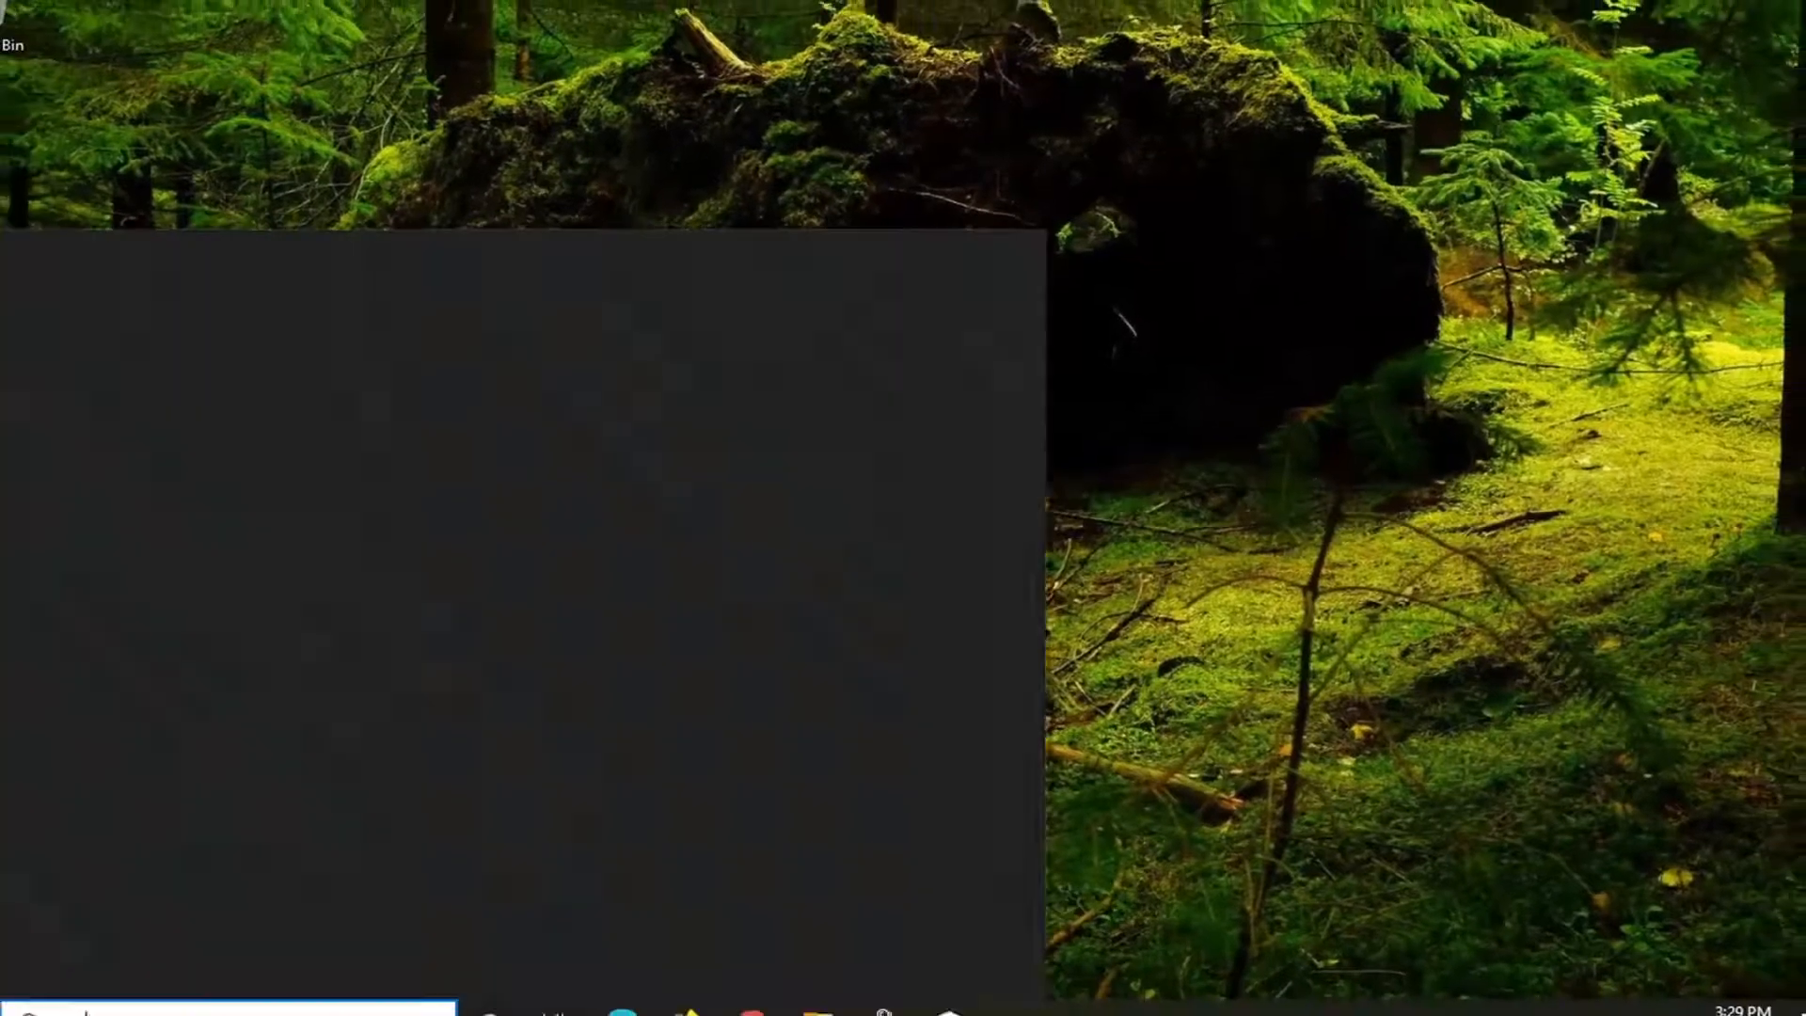
text(word)
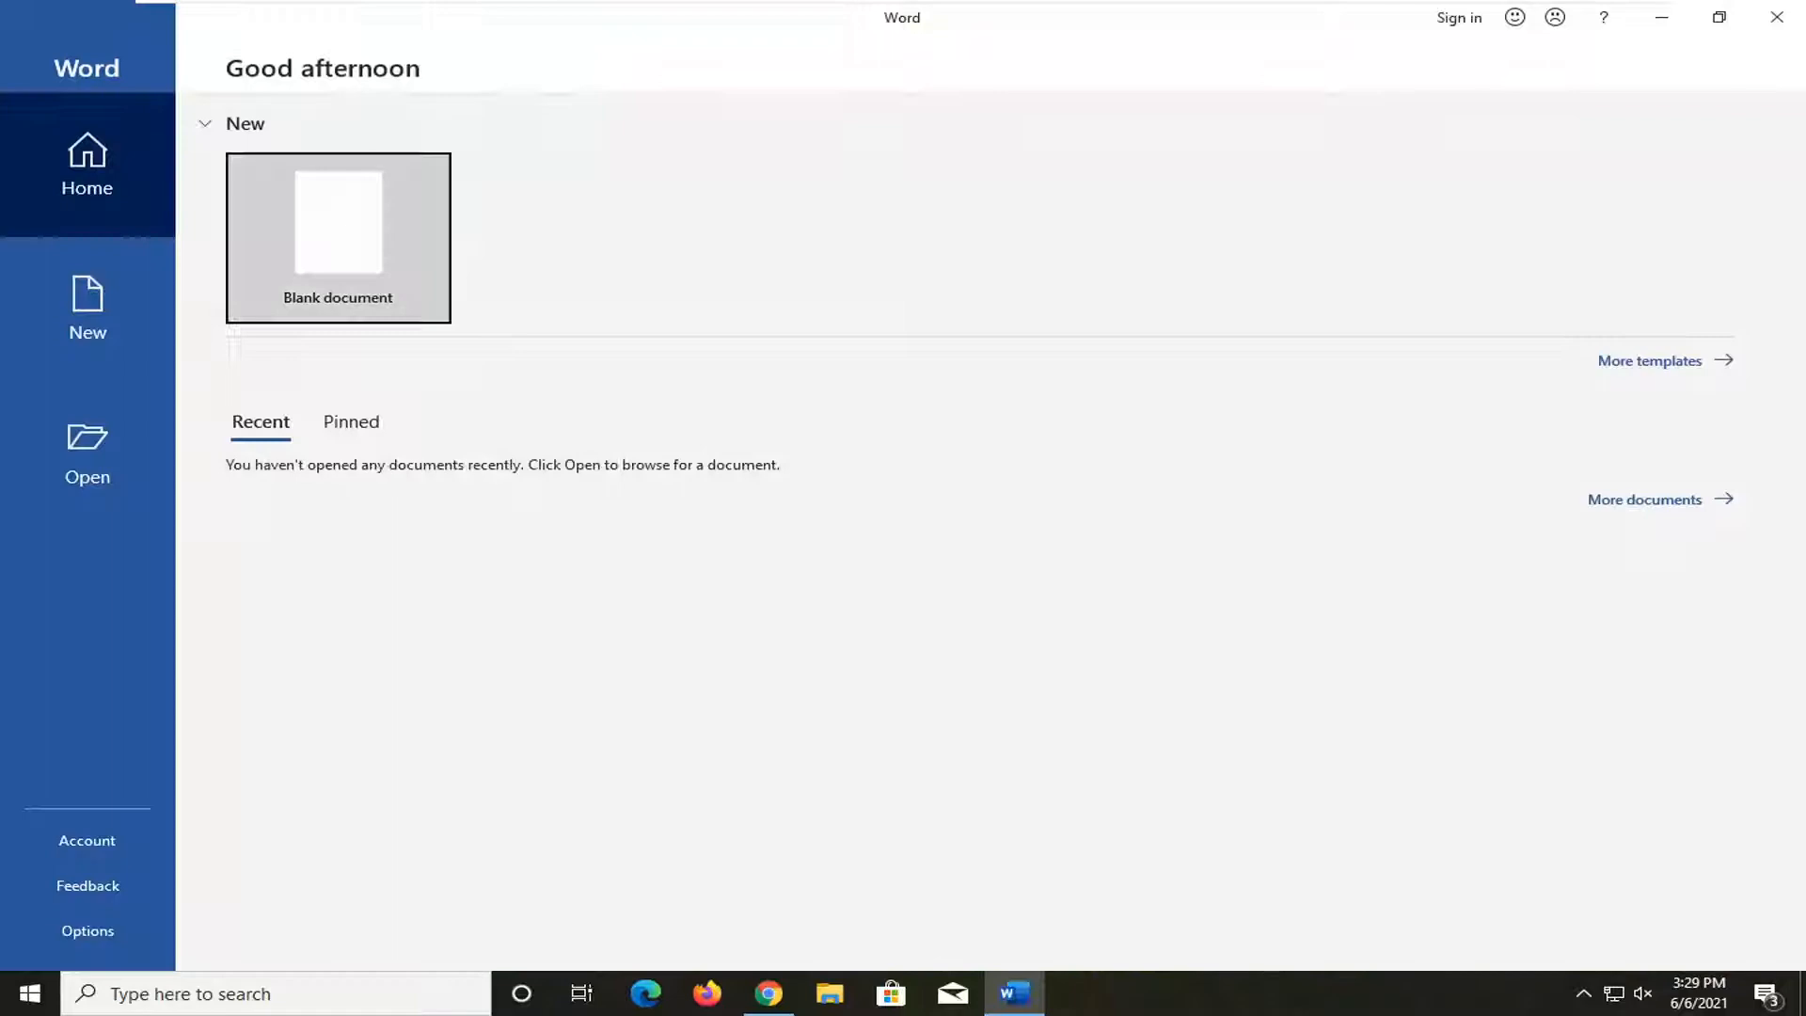
Create a blank Word document and show the Layout page size list
click(338, 237)
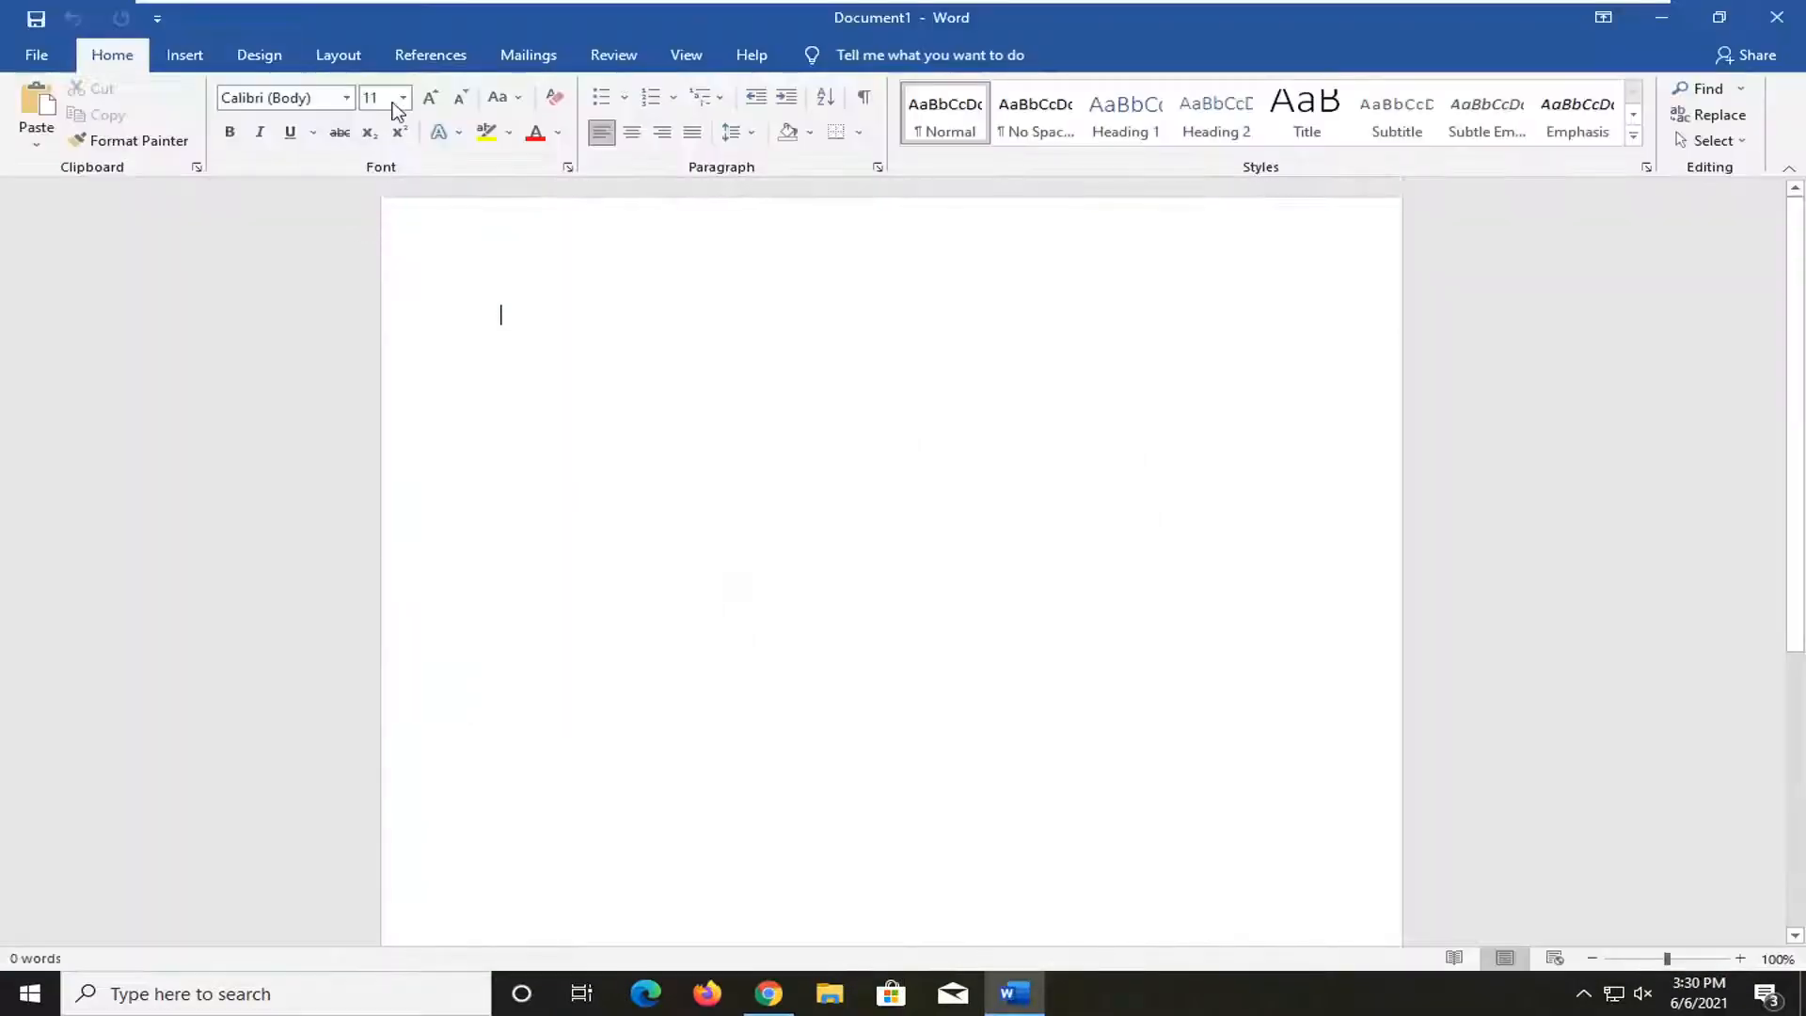
click(338, 55)
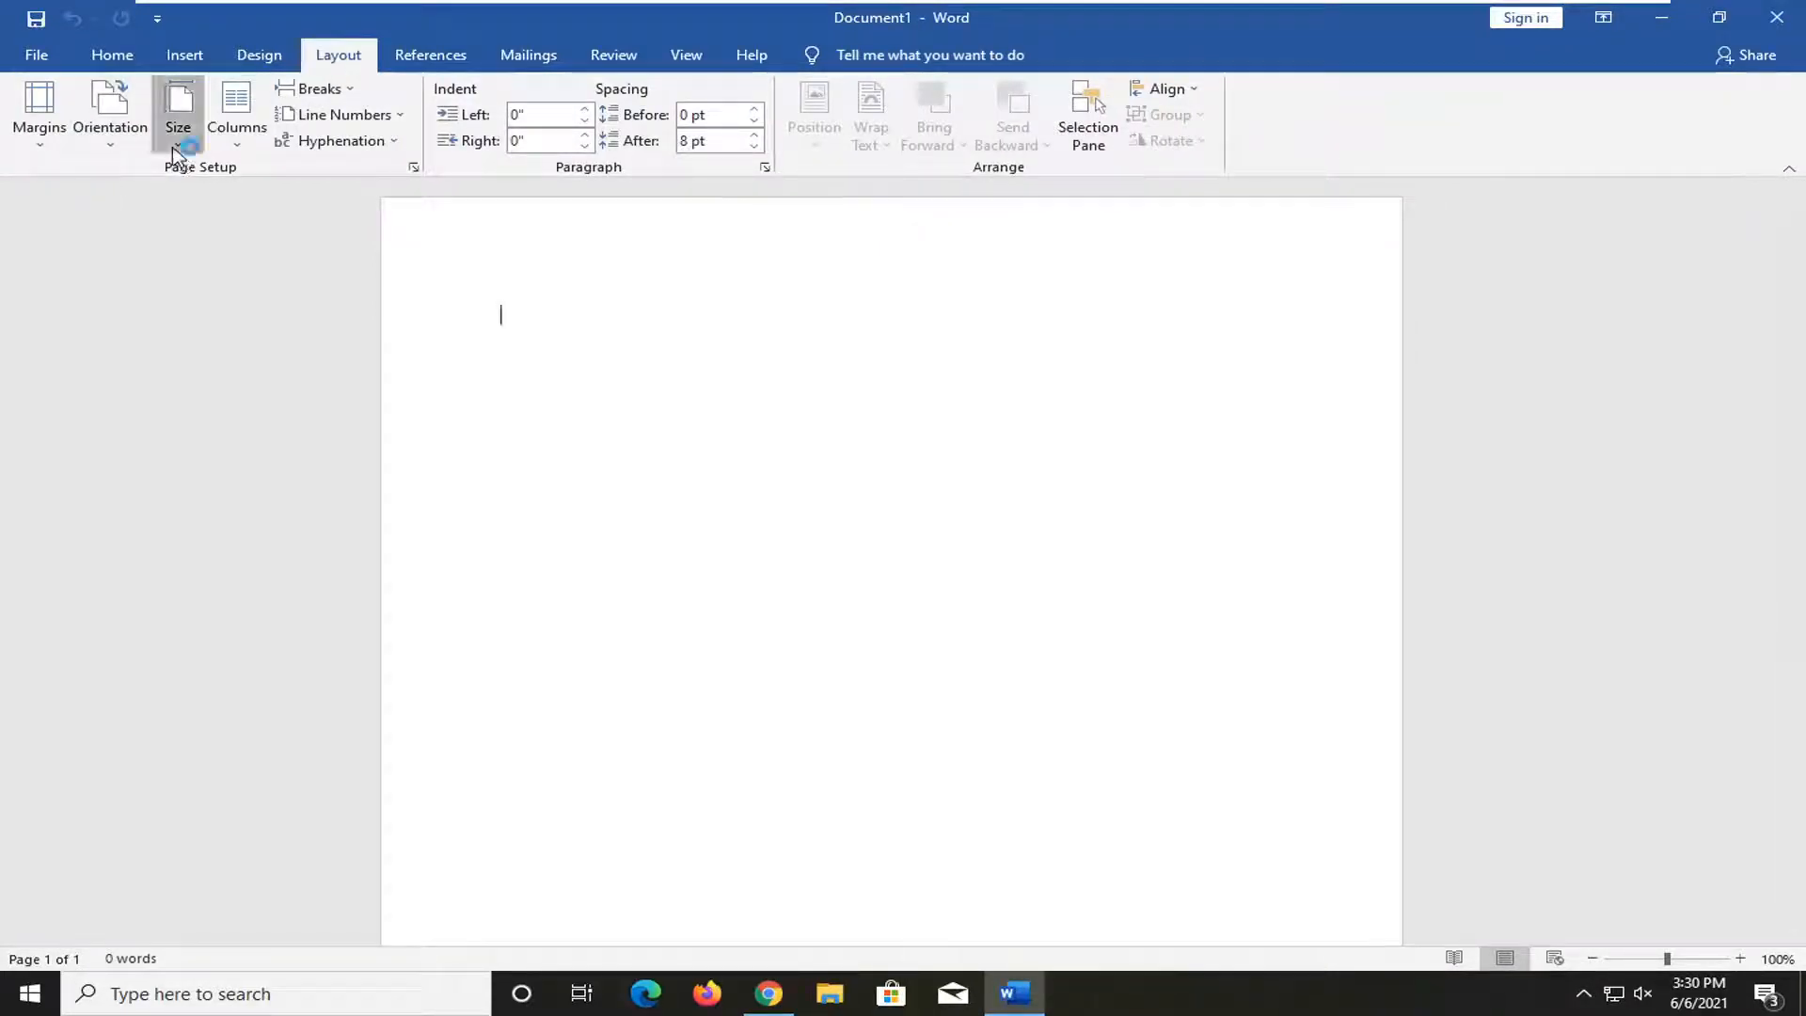
click(179, 114)
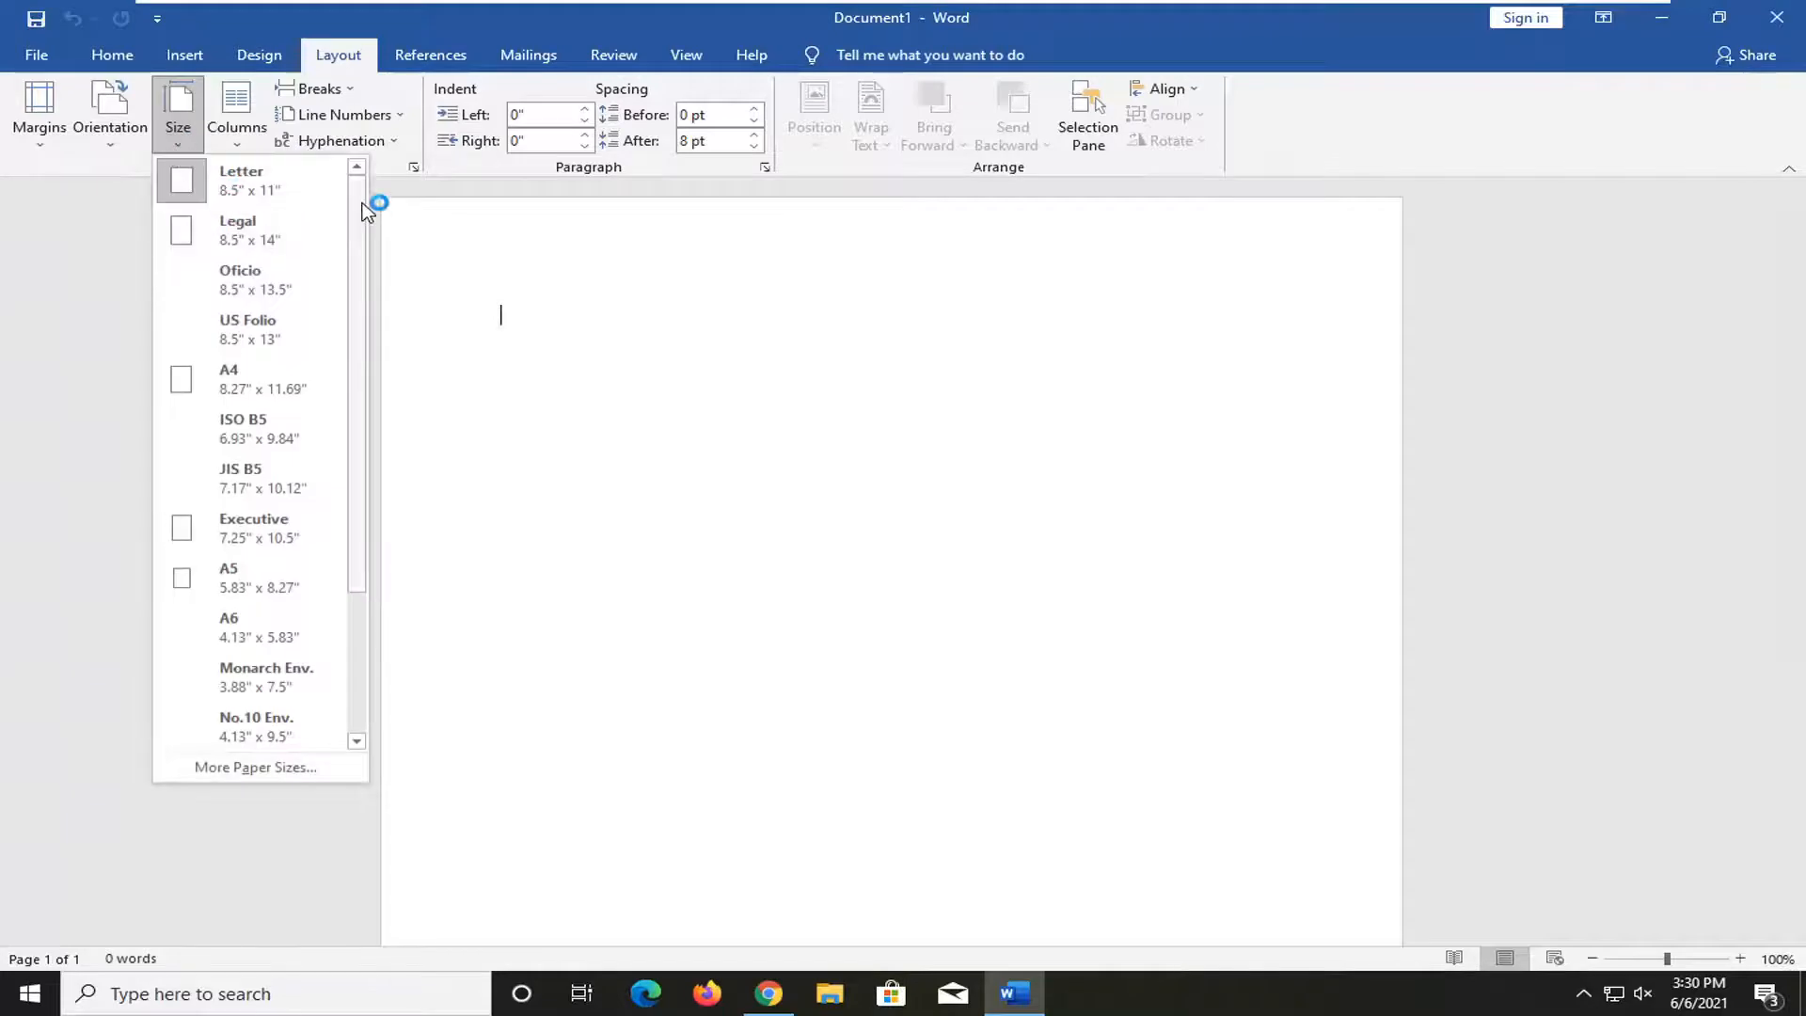